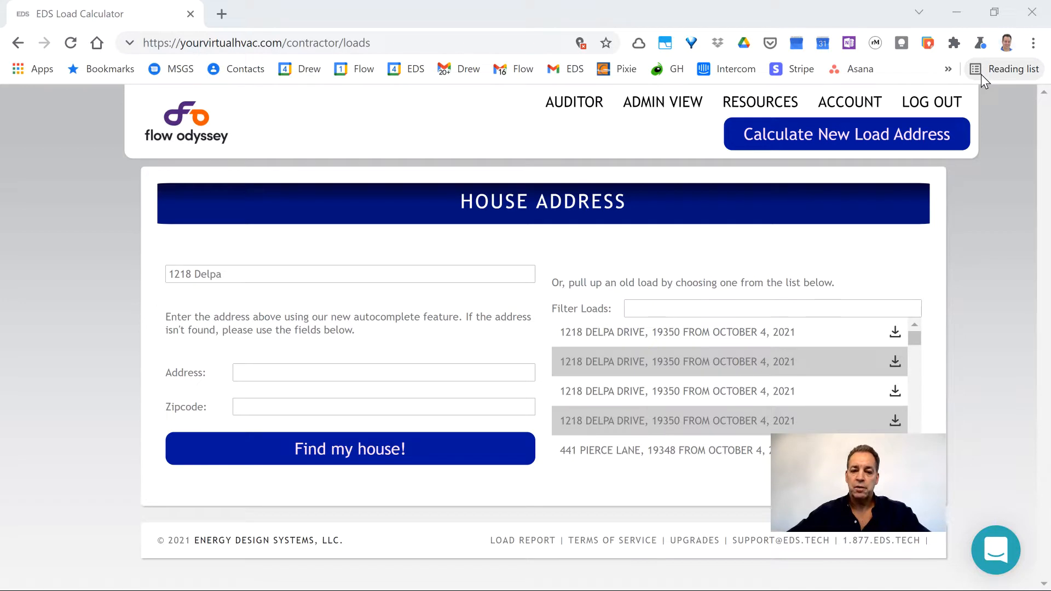
{"action": "mouse_move", "coordinate": [308, 304]}
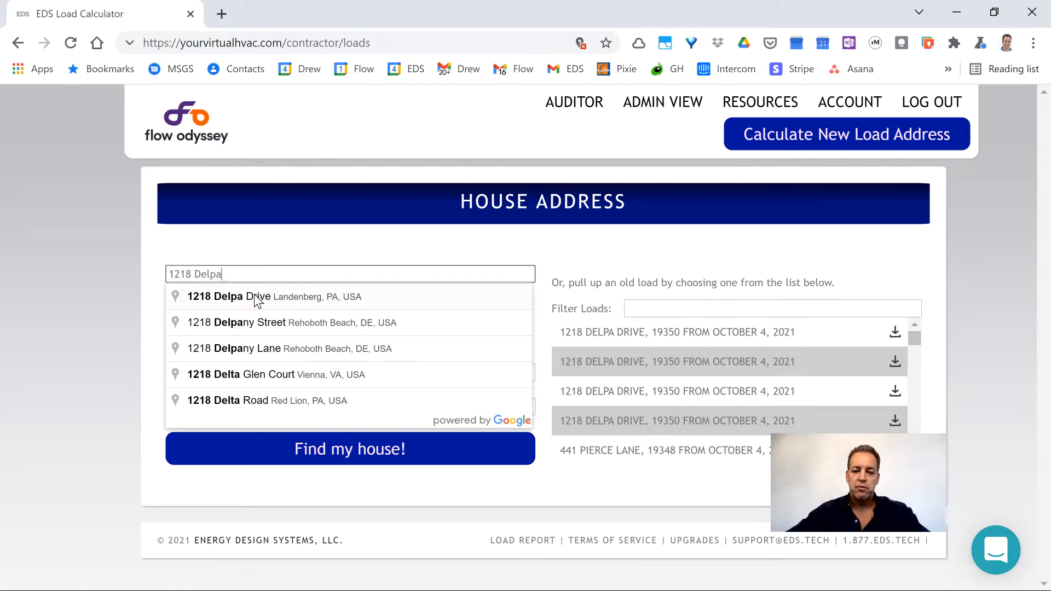
{"action": "left_click", "coordinate": [274, 296]}
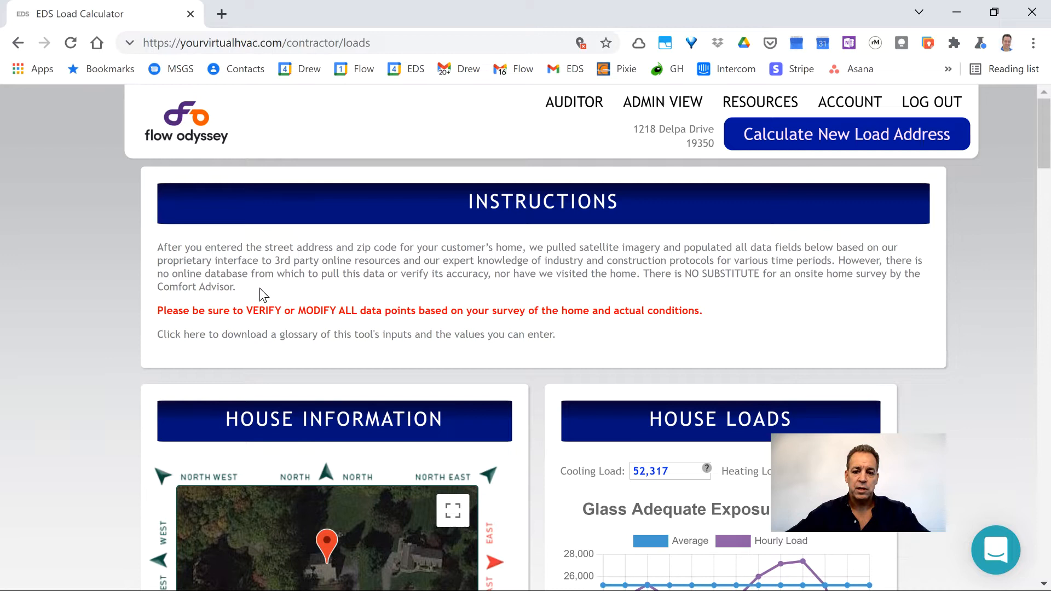
{"action": "mouse_move", "coordinate": [242, 259]}
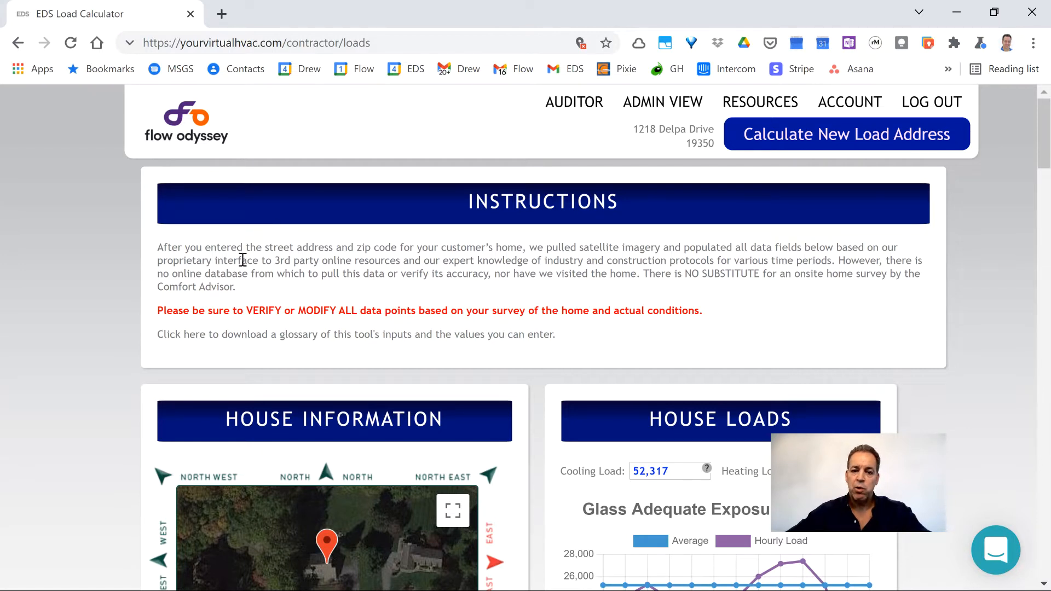
{"action": "mouse_move", "coordinate": [285, 289]}
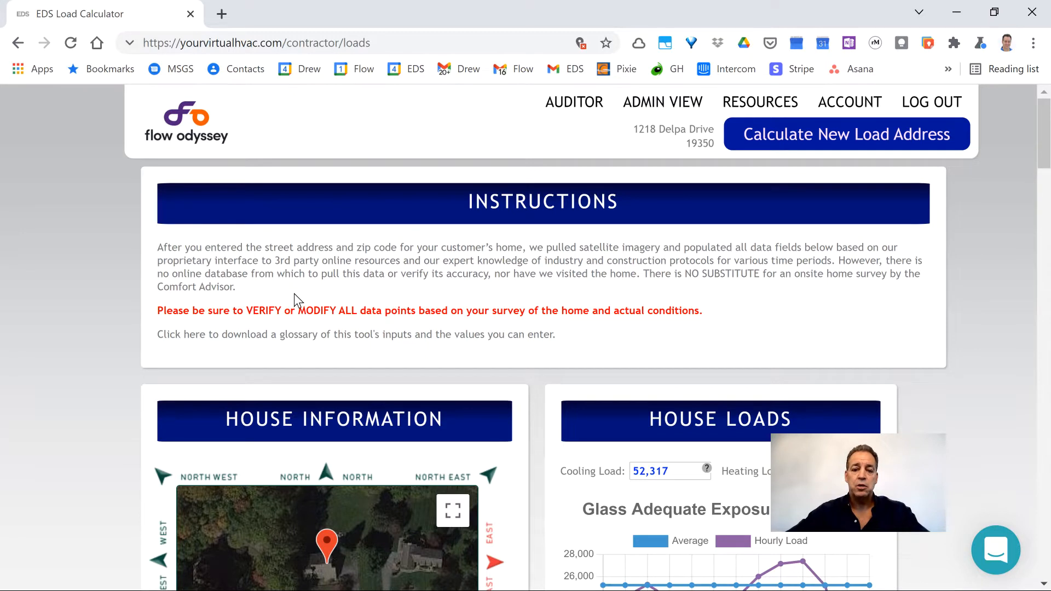
{"action": "mouse_move", "coordinate": [350, 302]}
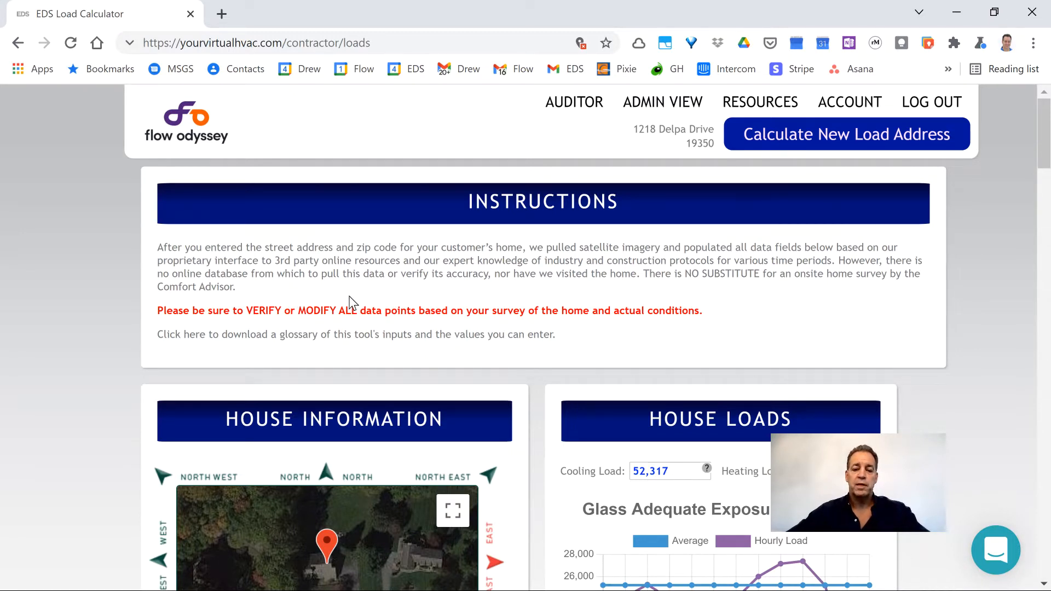
{"action": "mouse_move", "coordinate": [374, 300]}
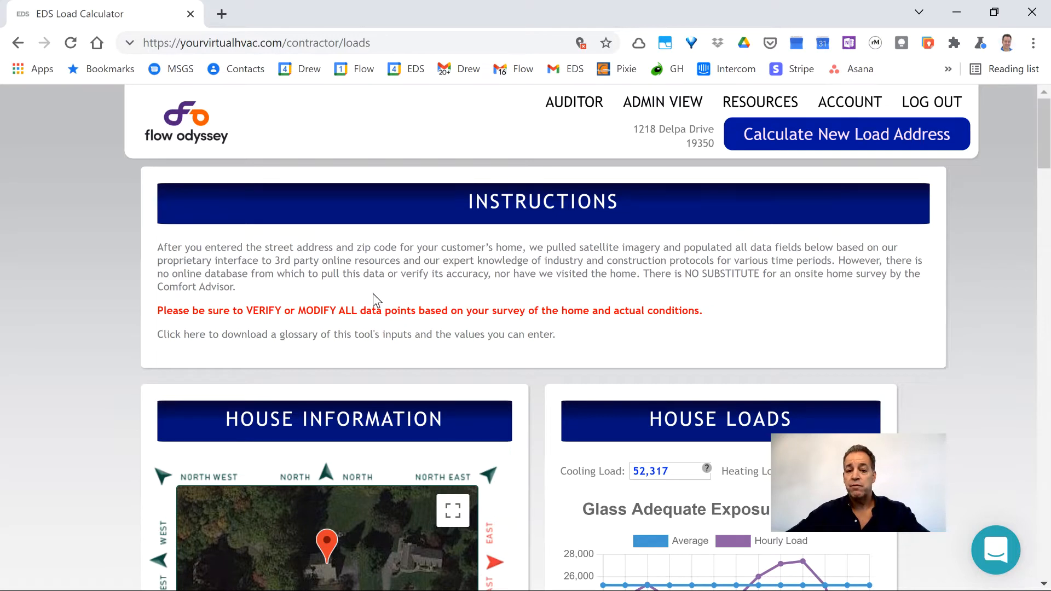
{"action": "mouse_move", "coordinate": [395, 298]}
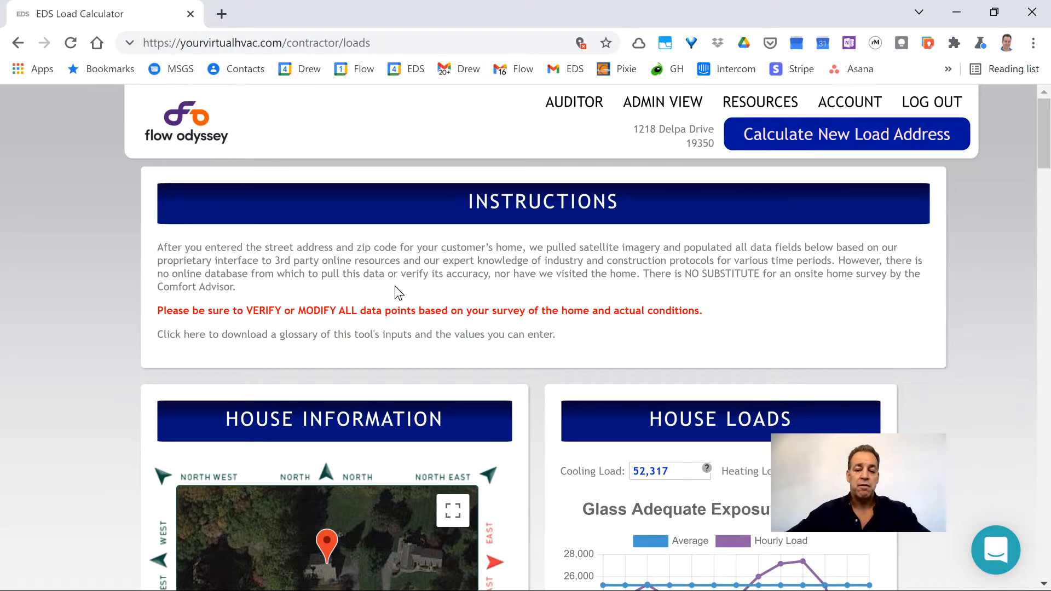
{"action": "mouse_move", "coordinate": [487, 242]}
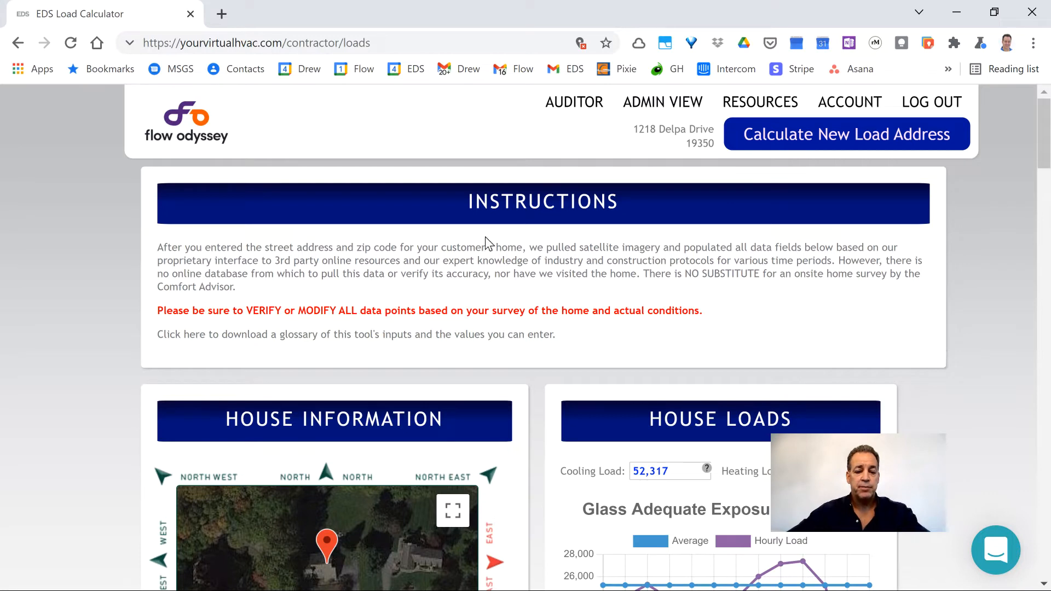
{"action": "mouse_move", "coordinate": [590, 240]}
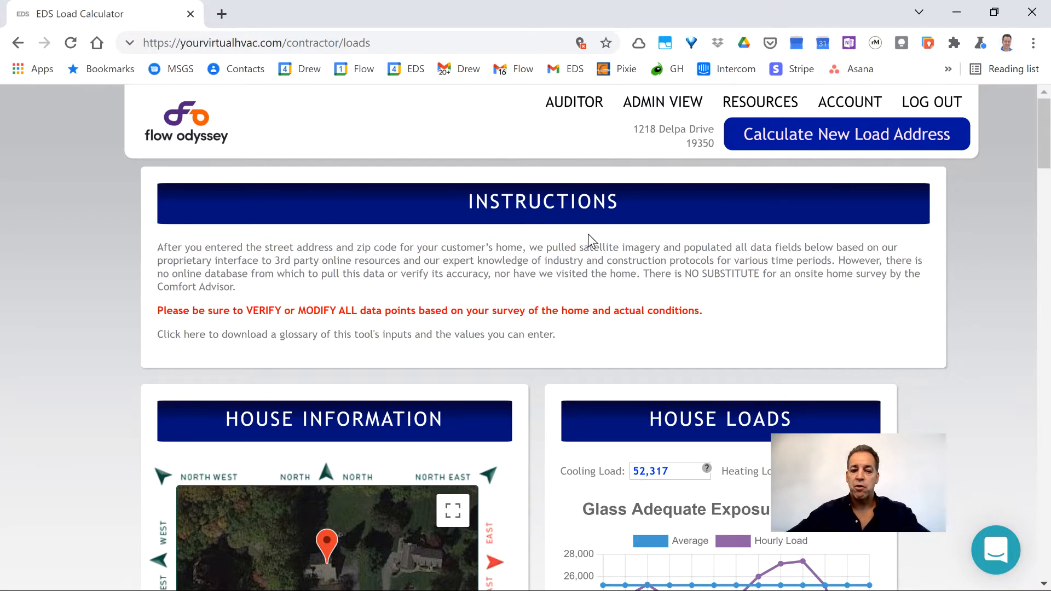
{"action": "mouse_move", "coordinate": [556, 277]}
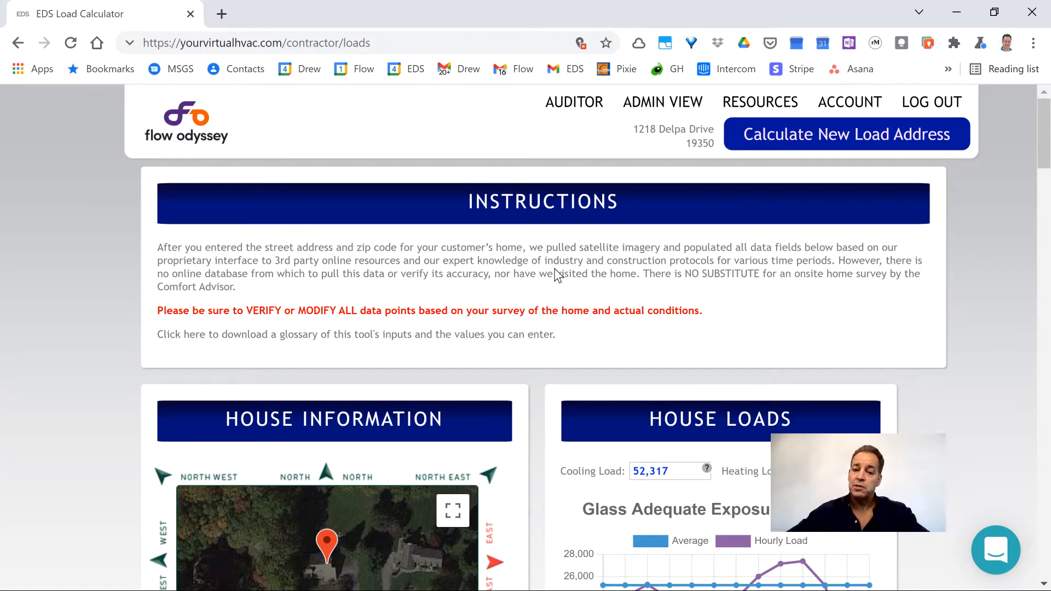
Set North as the most-glass direction beside the satellite photo.
{"action": "scroll", "scroll_direction": "down", "scroll_amount": 3}
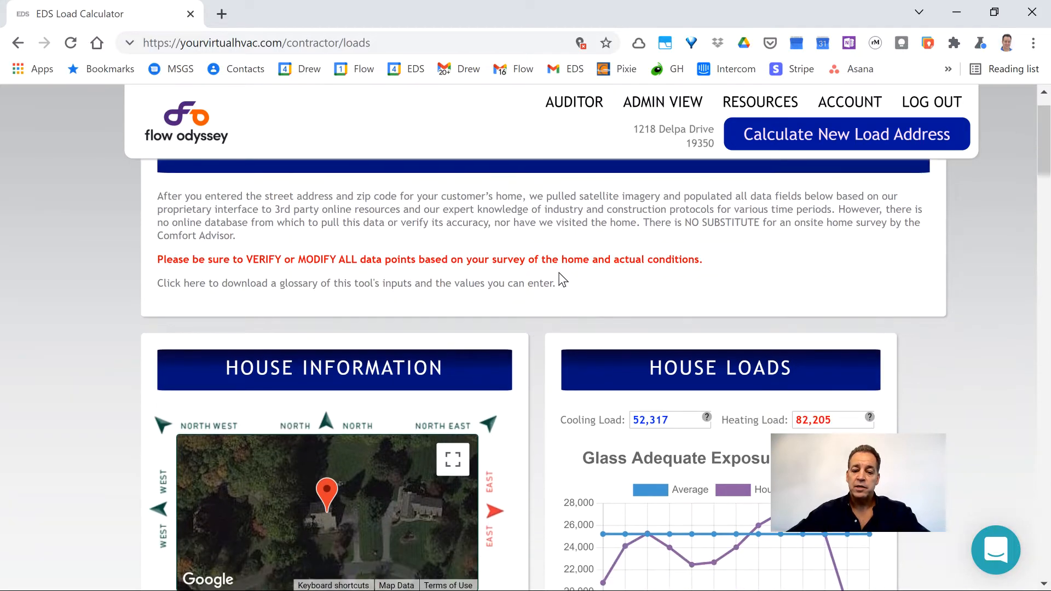
{"action": "scroll", "scroll_direction": "down", "scroll_amount": 3}
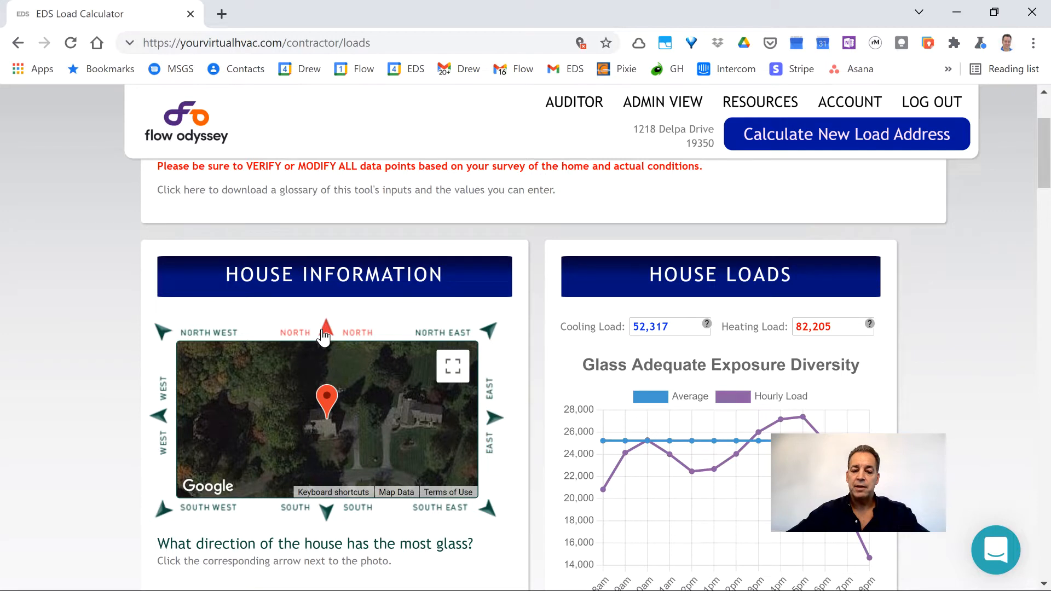
{"action": "left_click", "coordinate": [326, 326]}
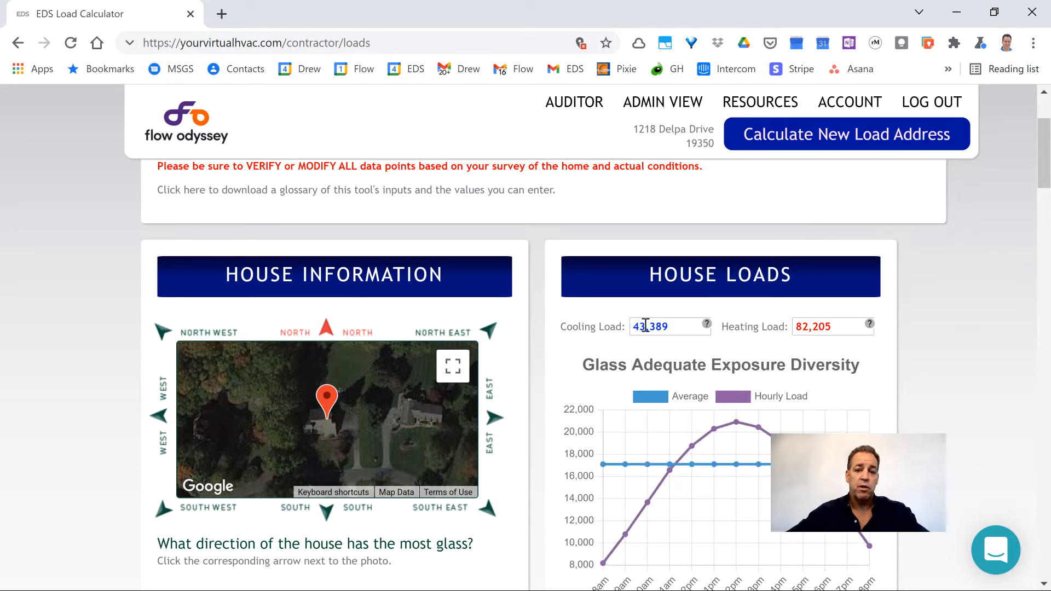
{"action": "mouse_move", "coordinate": [690, 385]}
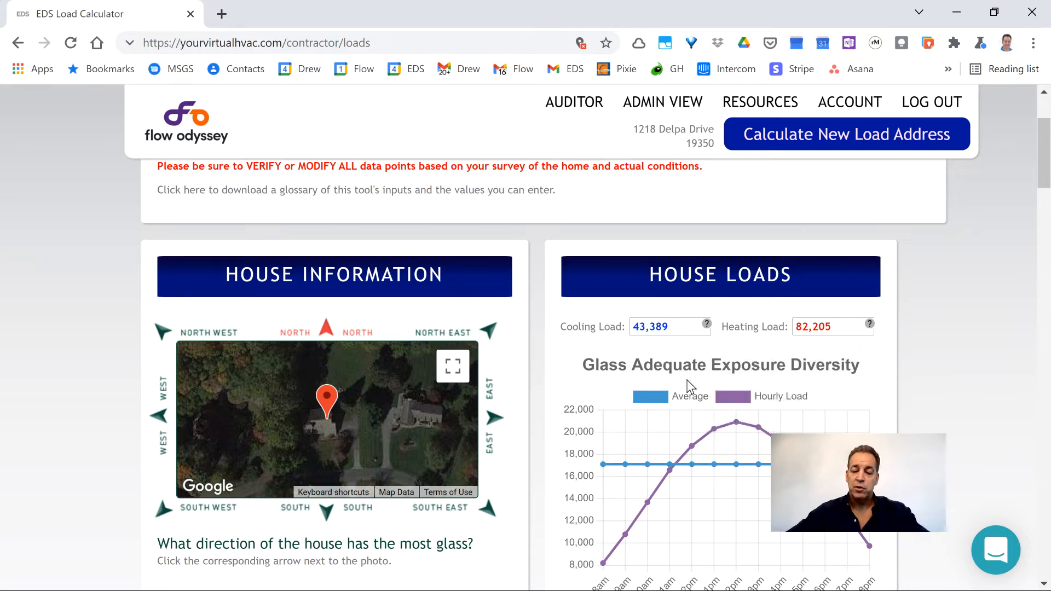
{"action": "mouse_move", "coordinate": [629, 394]}
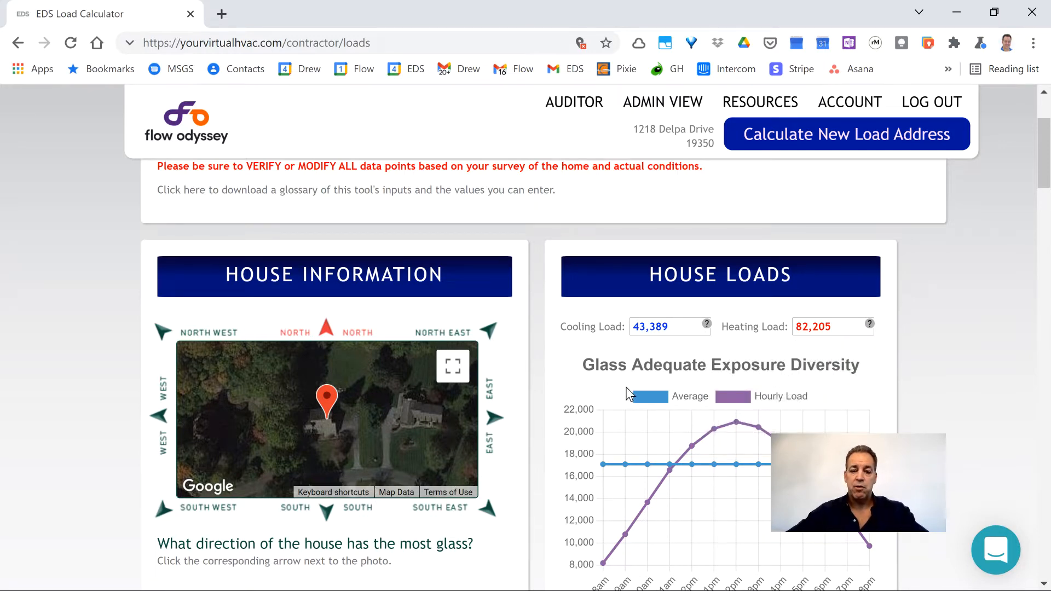
{"action": "scroll", "scroll_direction": "down", "scroll_amount": 3}
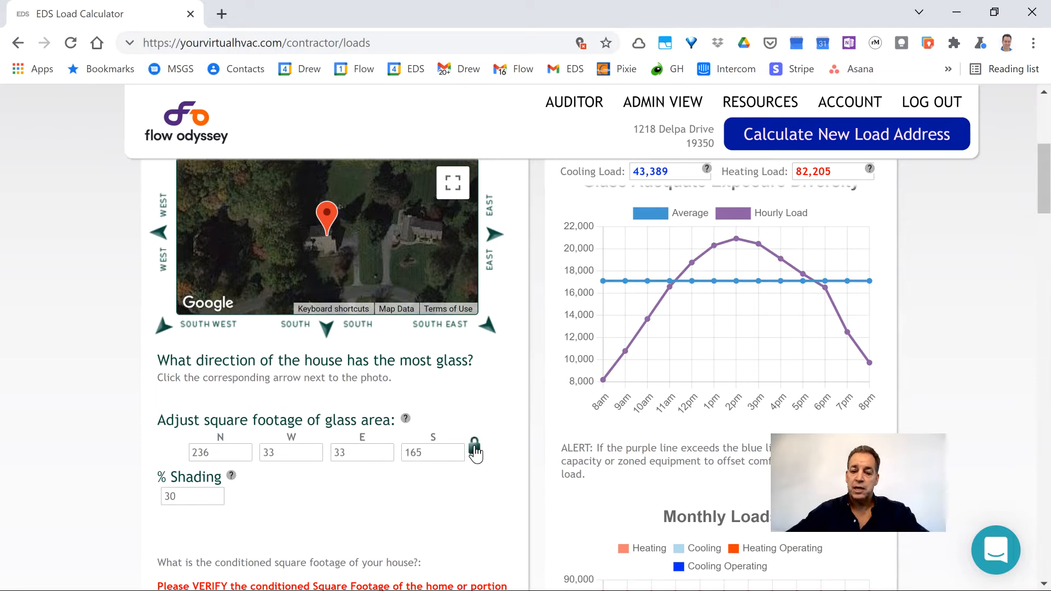
{"action": "left_click", "coordinate": [192, 496]}
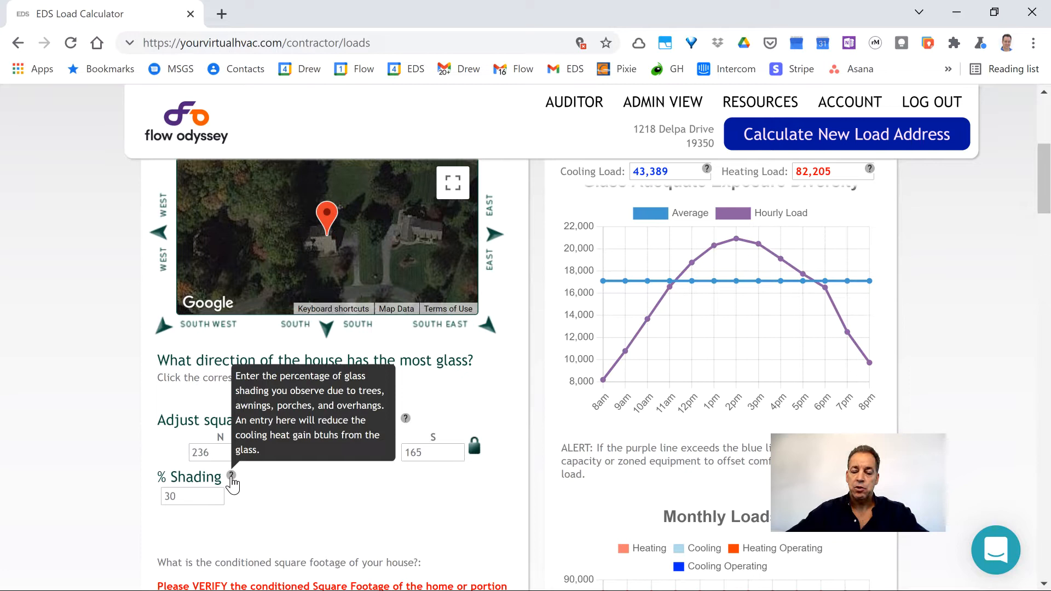
{"action": "mouse_move", "coordinate": [724, 92]}
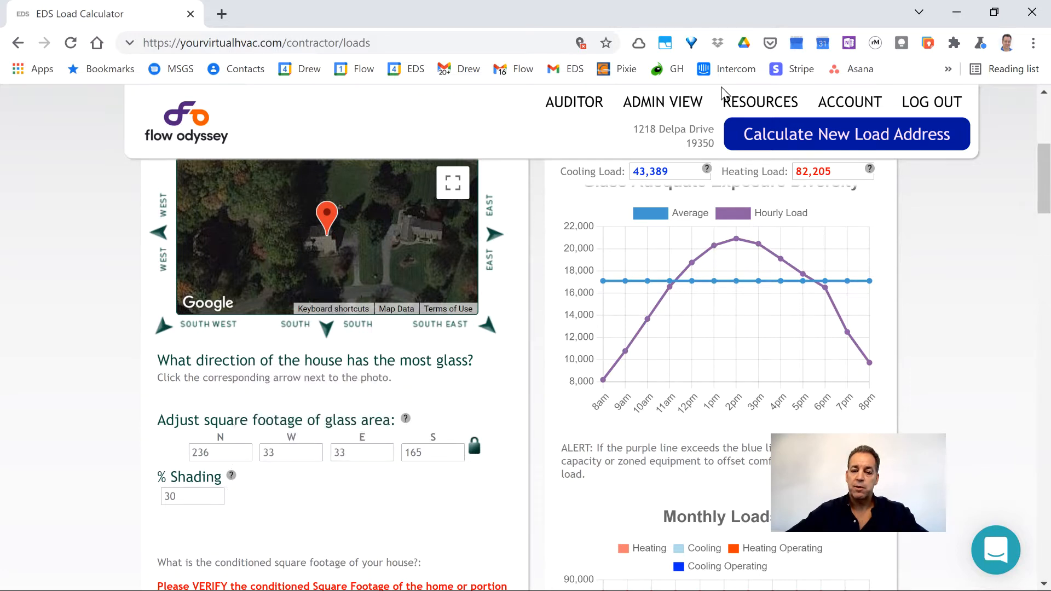
{"action": "mouse_move", "coordinate": [496, 430]}
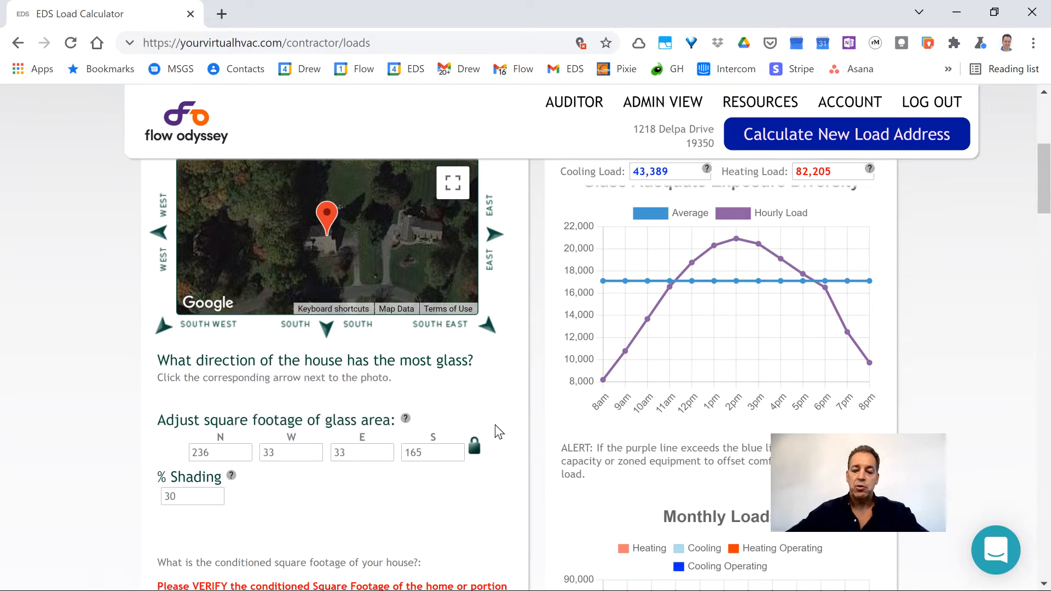
{"action": "mouse_move", "coordinate": [495, 436]}
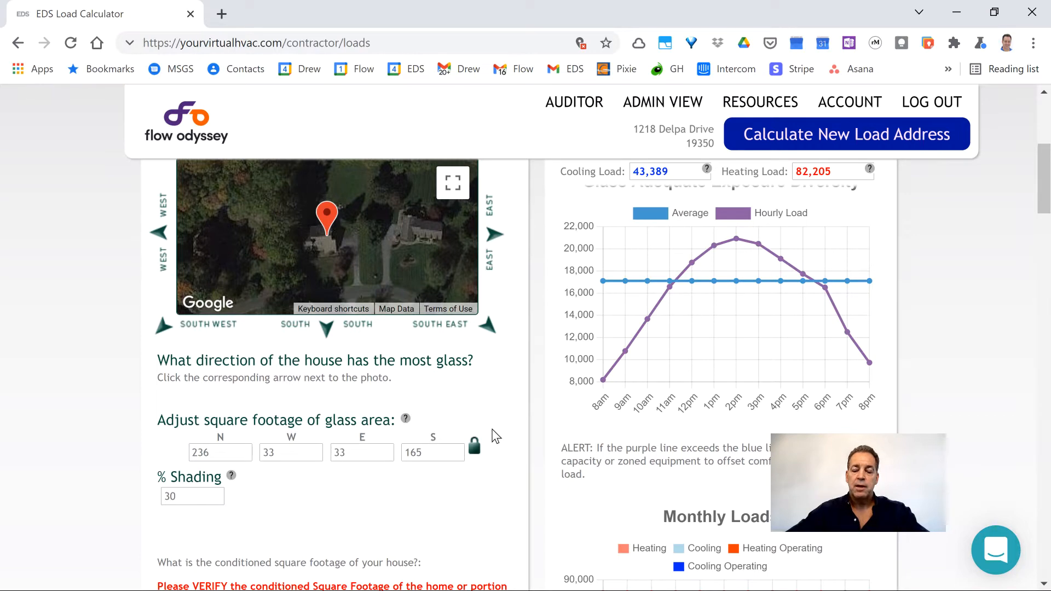
{"action": "scroll", "scroll_direction": "down", "scroll_amount": 3}
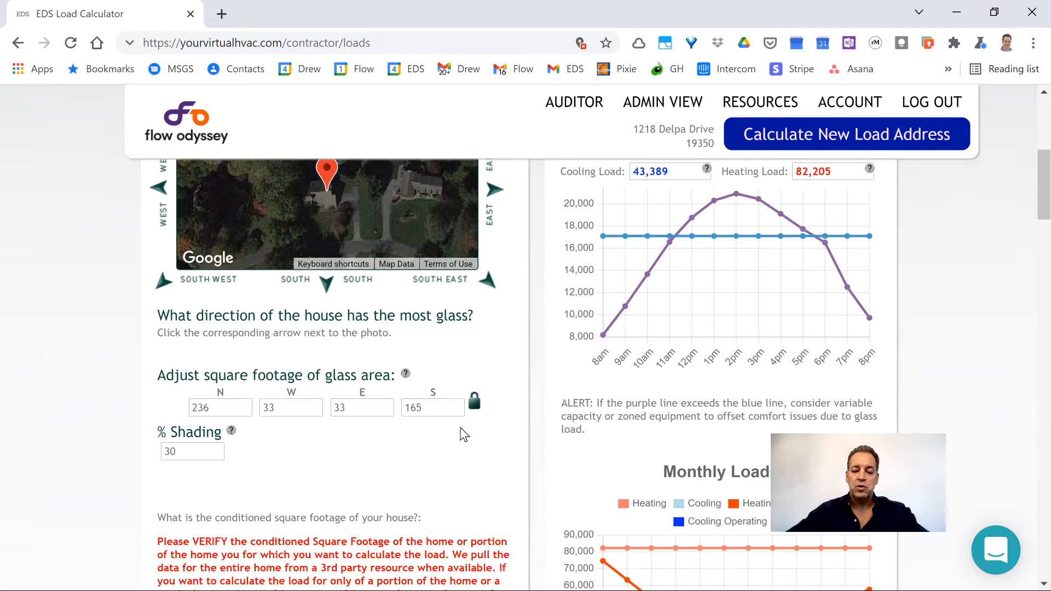
{"action": "scroll", "scroll_direction": "down", "scroll_amount": 3}
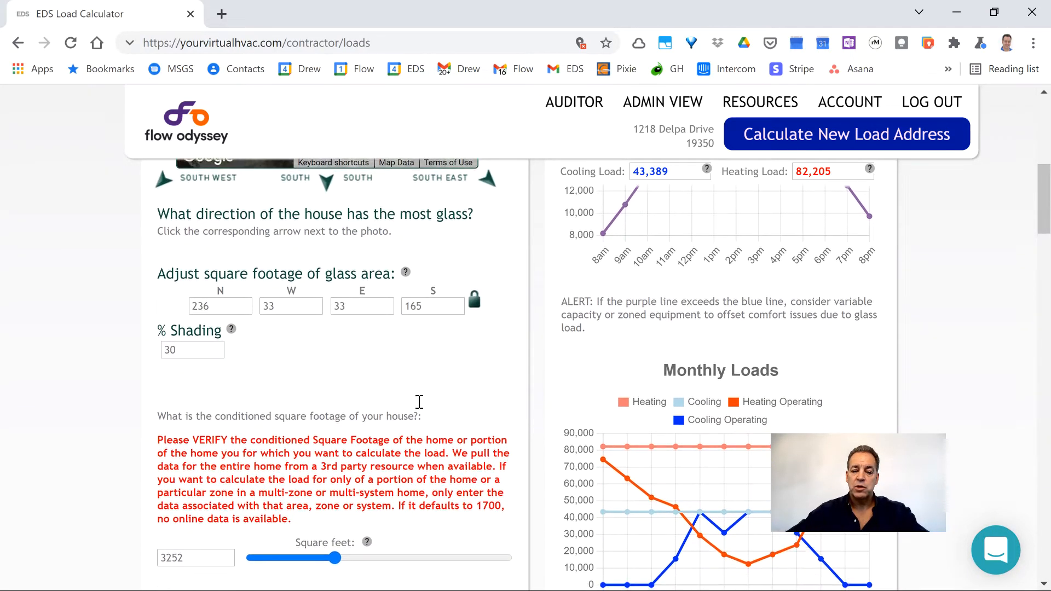
{"action": "scroll", "scroll_direction": "down", "scroll_amount": 3}
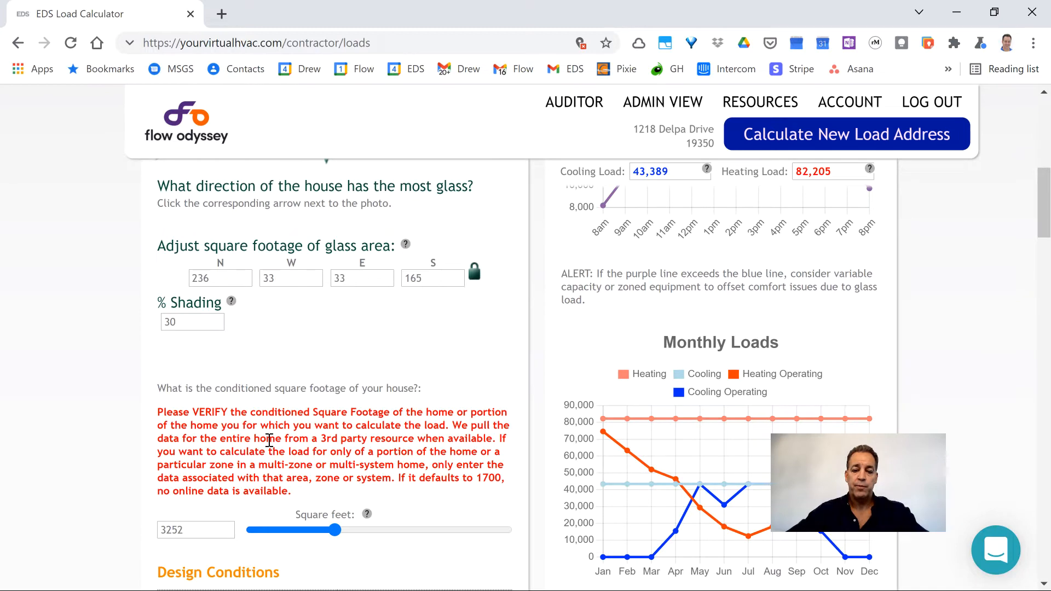
{"action": "scroll", "scroll_direction": "down", "scroll_amount": 3}
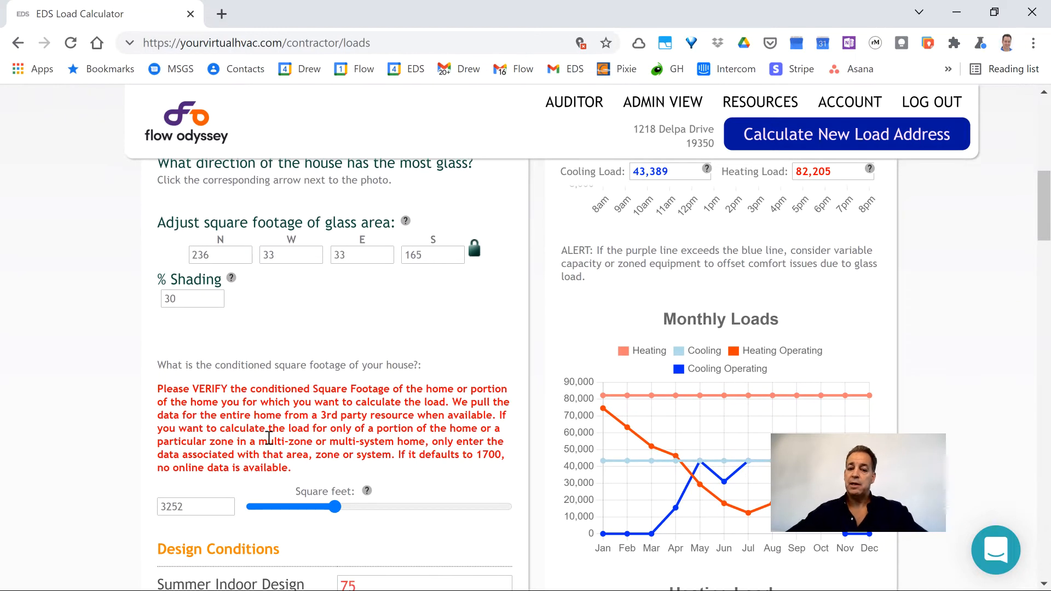
{"action": "scroll", "scroll_direction": "down", "scroll_amount": 3}
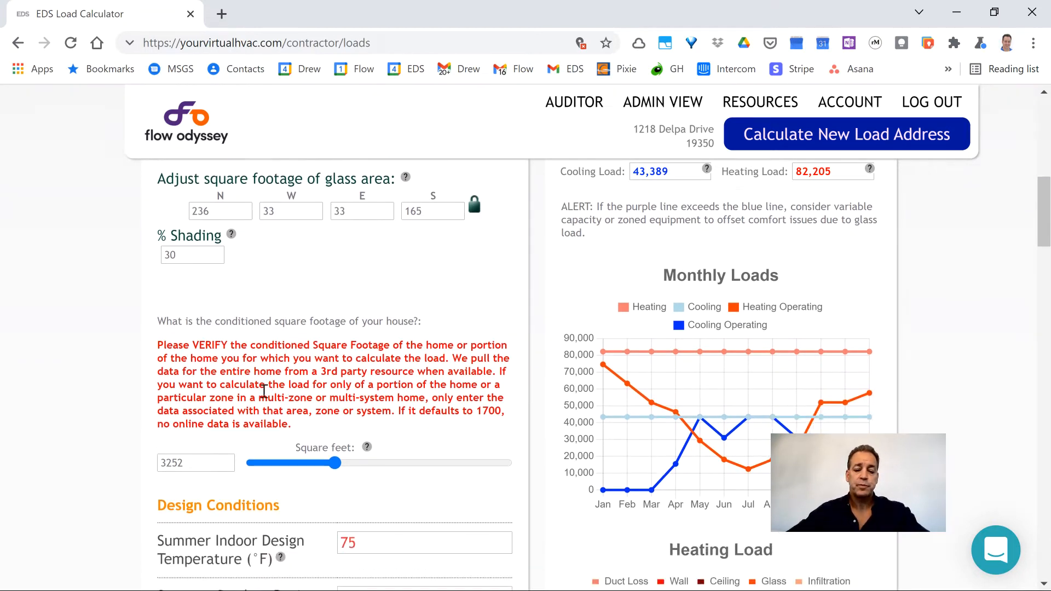
{"action": "scroll", "scroll_direction": "down", "scroll_amount": 3}
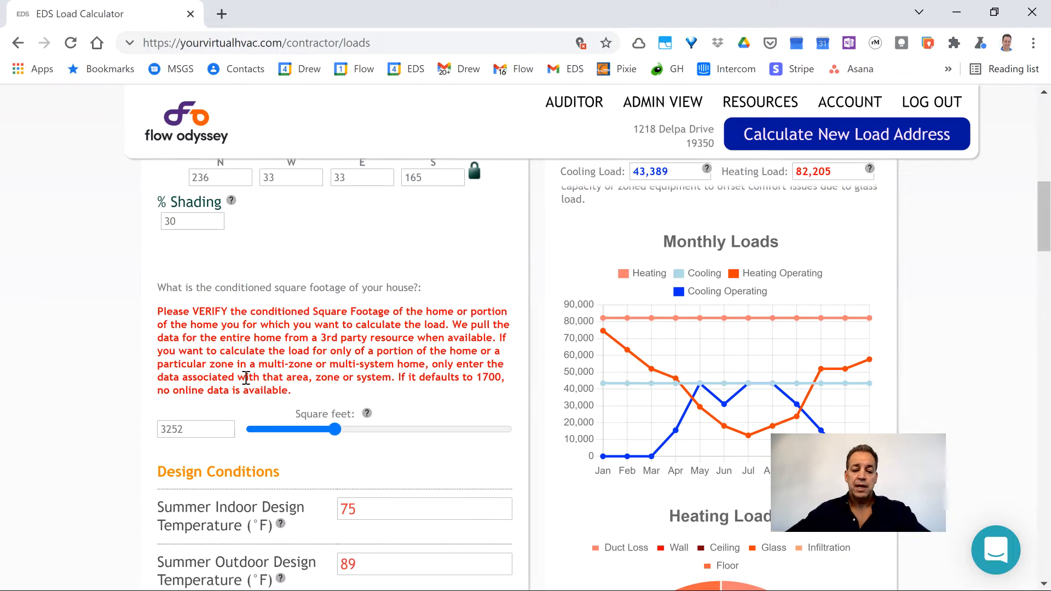
{"action": "scroll", "scroll_direction": "down", "scroll_amount": 3}
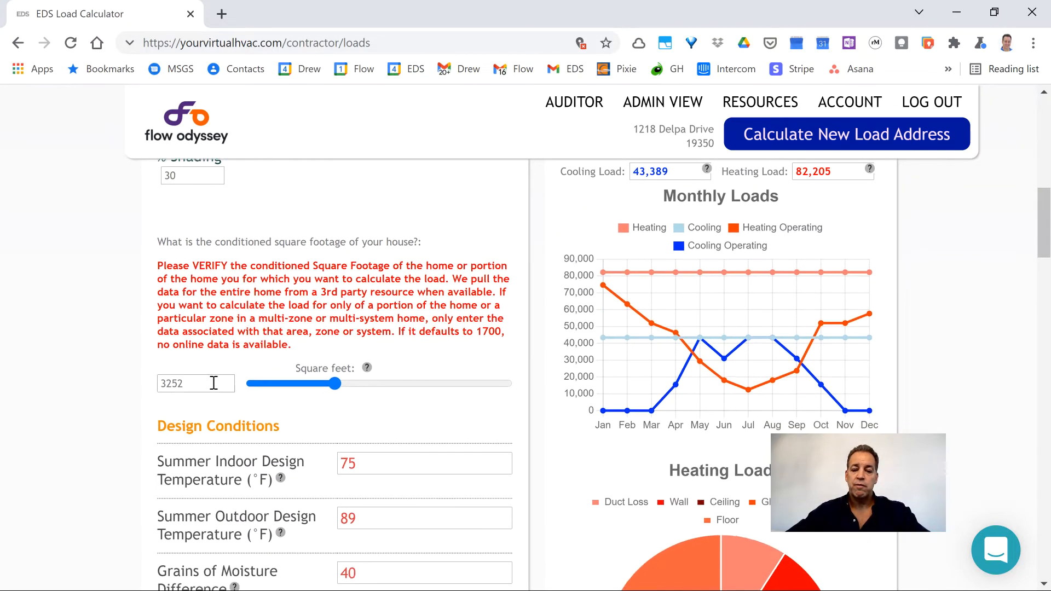
{"action": "scroll", "scroll_direction": "down", "scroll_amount": 3}
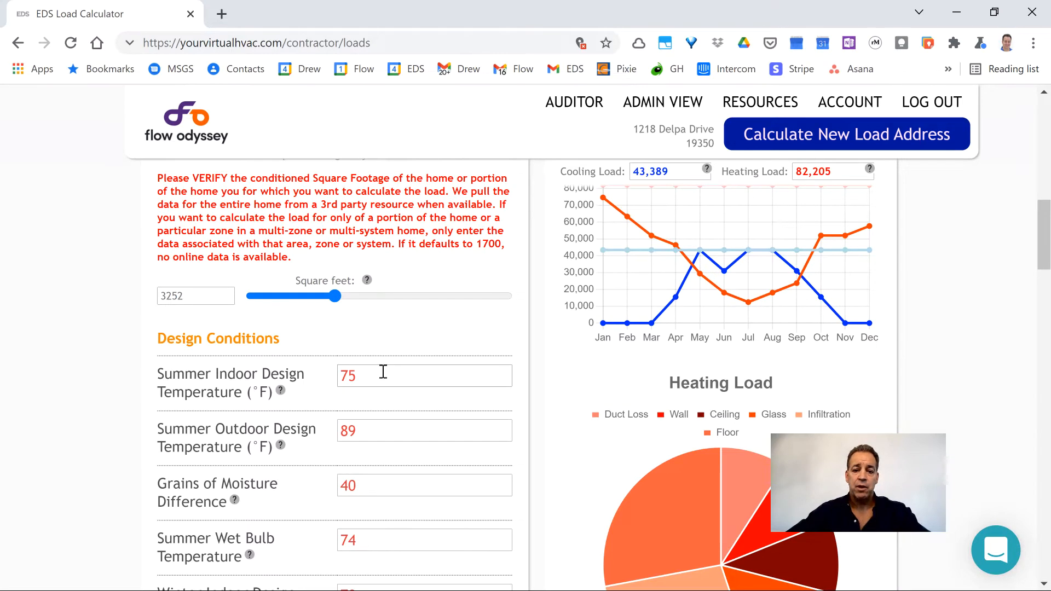
{"action": "scroll", "scroll_direction": "down", "scroll_amount": 3}
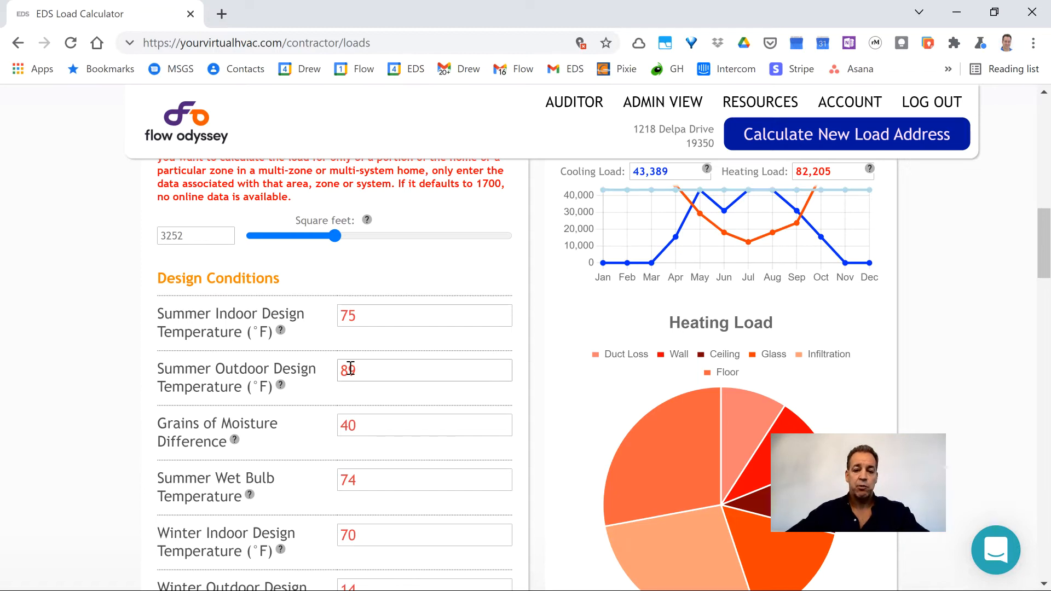
{"action": "type", "text": "89"}
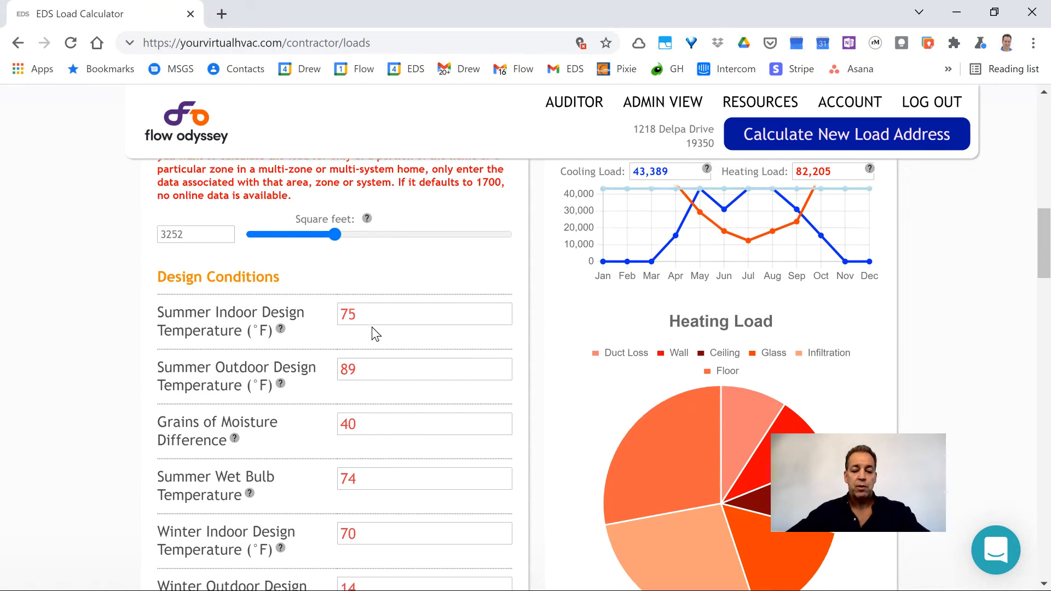
{"action": "scroll", "scroll_direction": "down", "scroll_amount": 3}
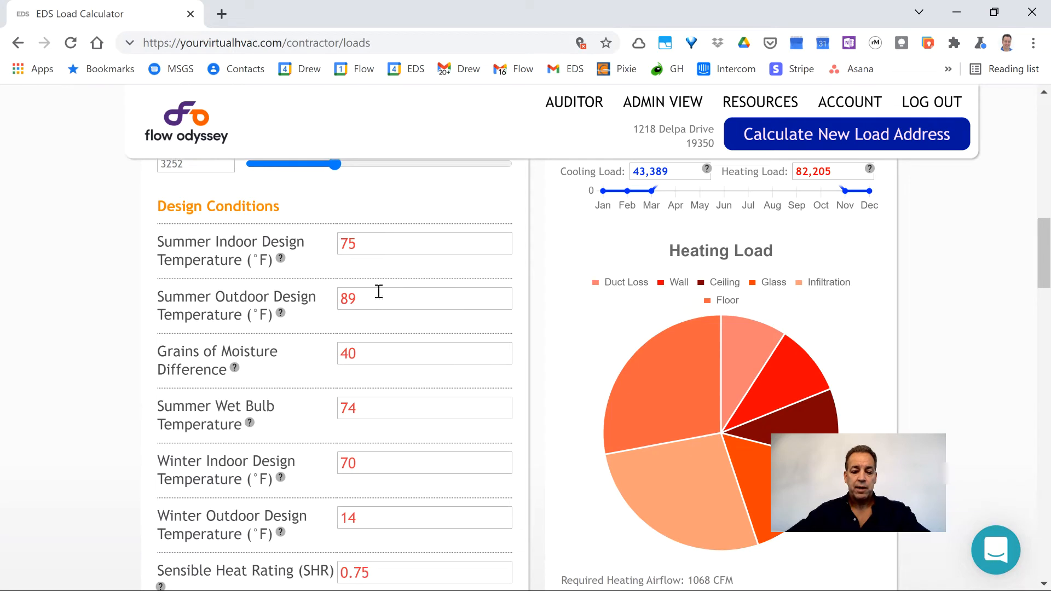
{"action": "mouse_move", "coordinate": [377, 296]}
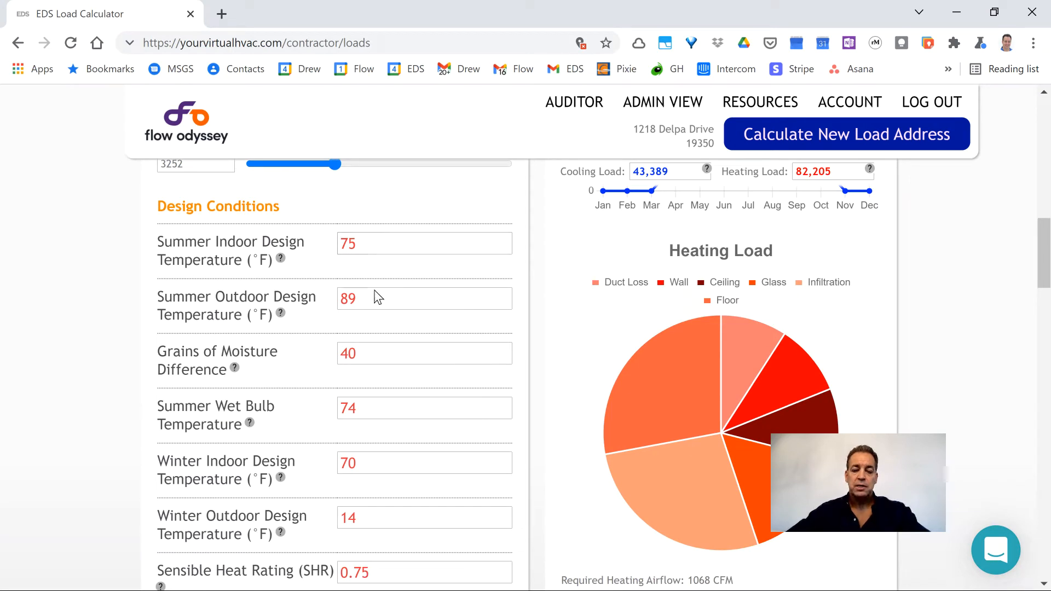
{"action": "left_click", "coordinate": [425, 353]}
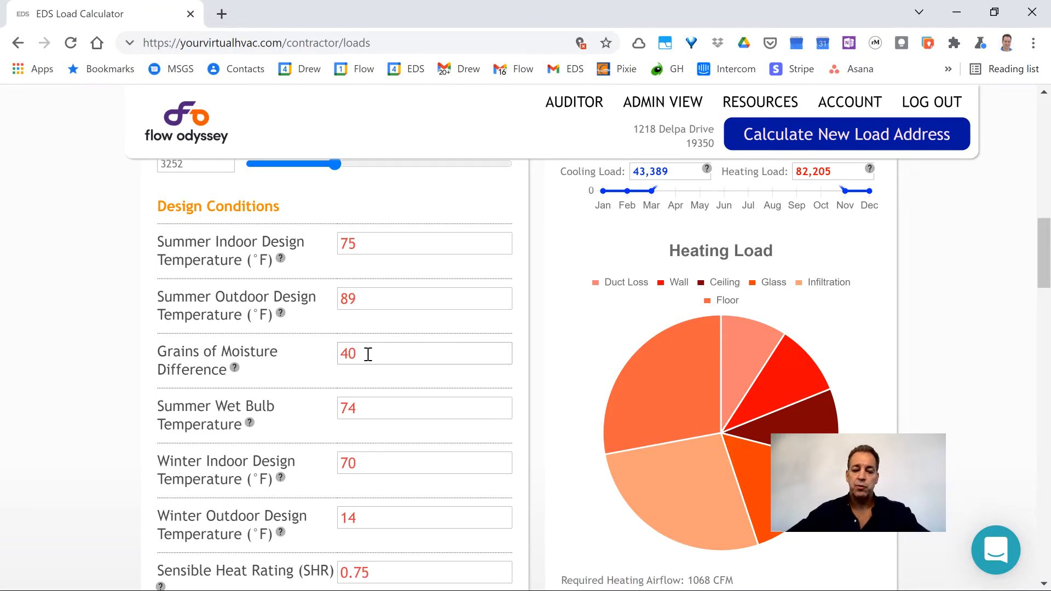
{"action": "scroll", "scroll_direction": "down", "scroll_amount": 3}
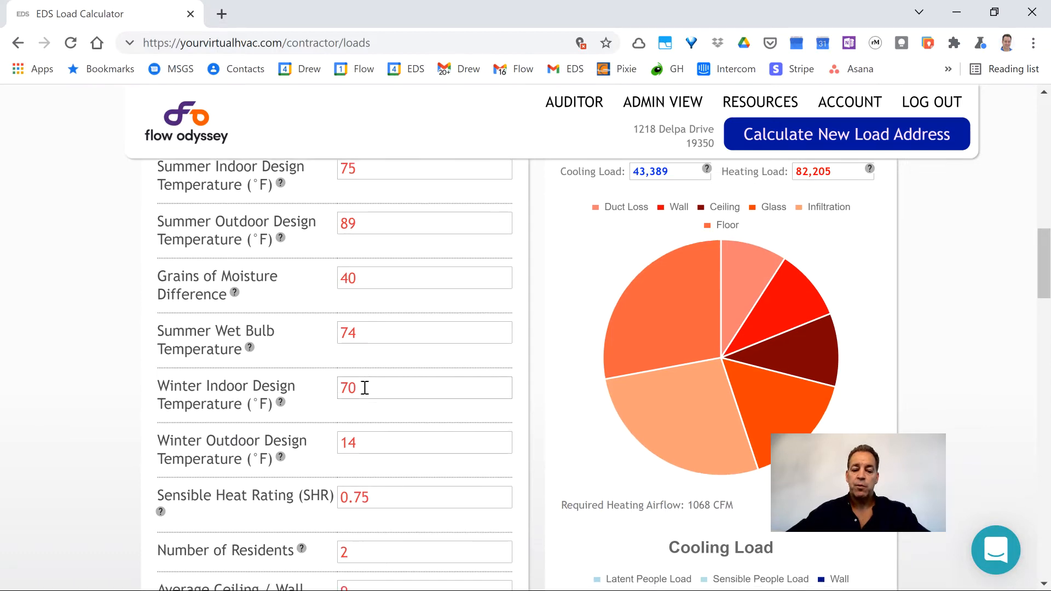
{"action": "scroll", "scroll_direction": "down", "scroll_amount": 3}
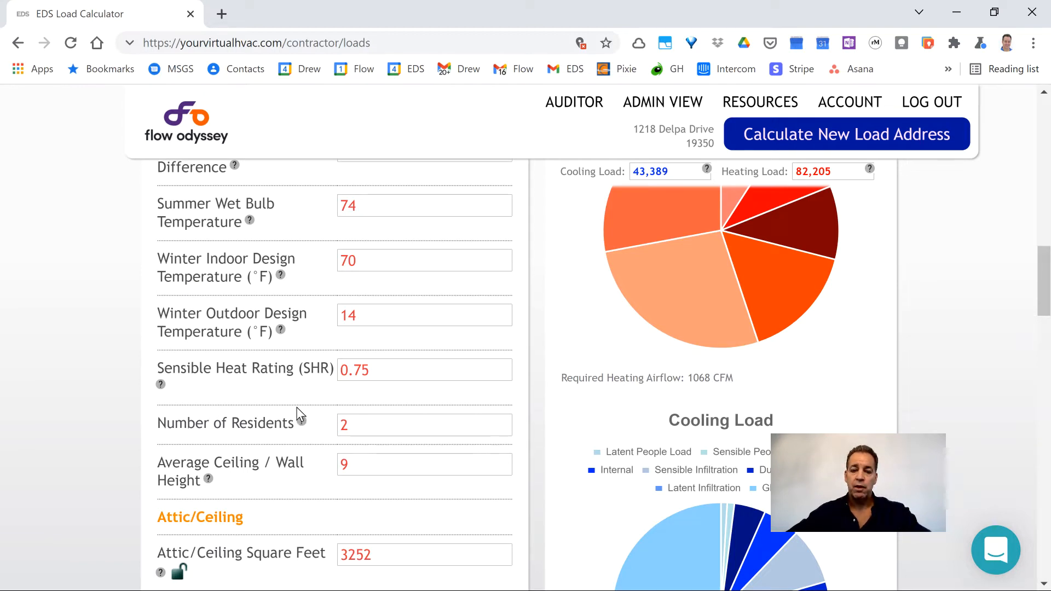
{"action": "left_click", "coordinate": [424, 369]}
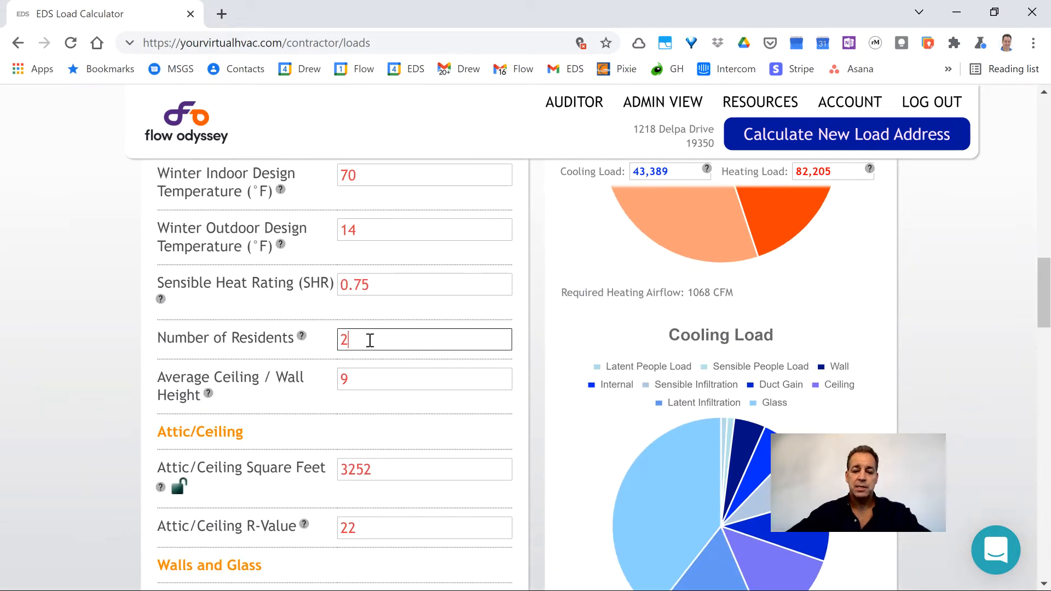
Enter 5 as the number of residents.
{"action": "type", "text": "5"}
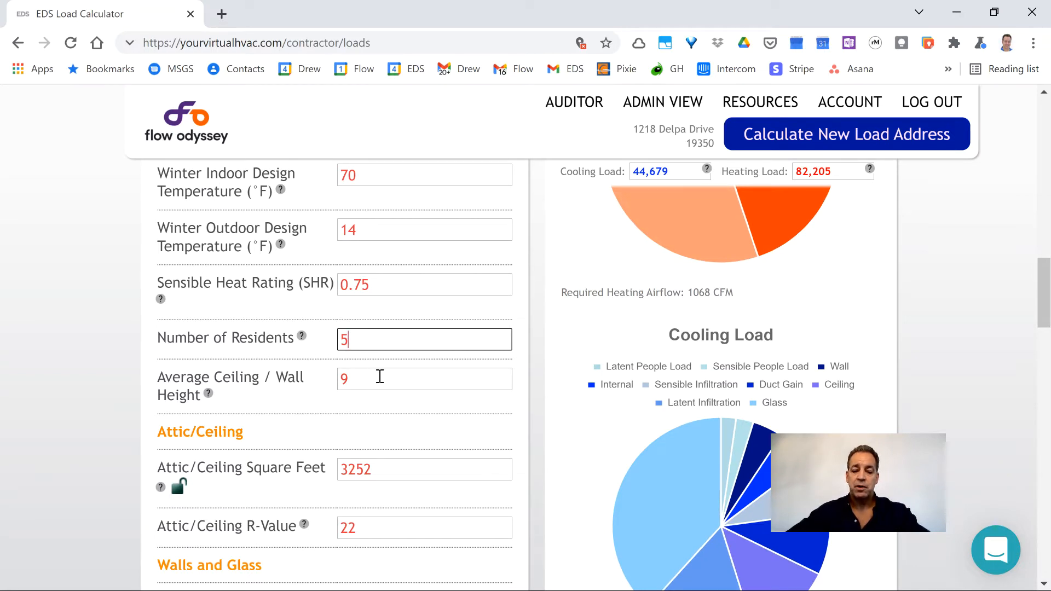
{"action": "scroll", "scroll_direction": "down", "scroll_amount": 3}
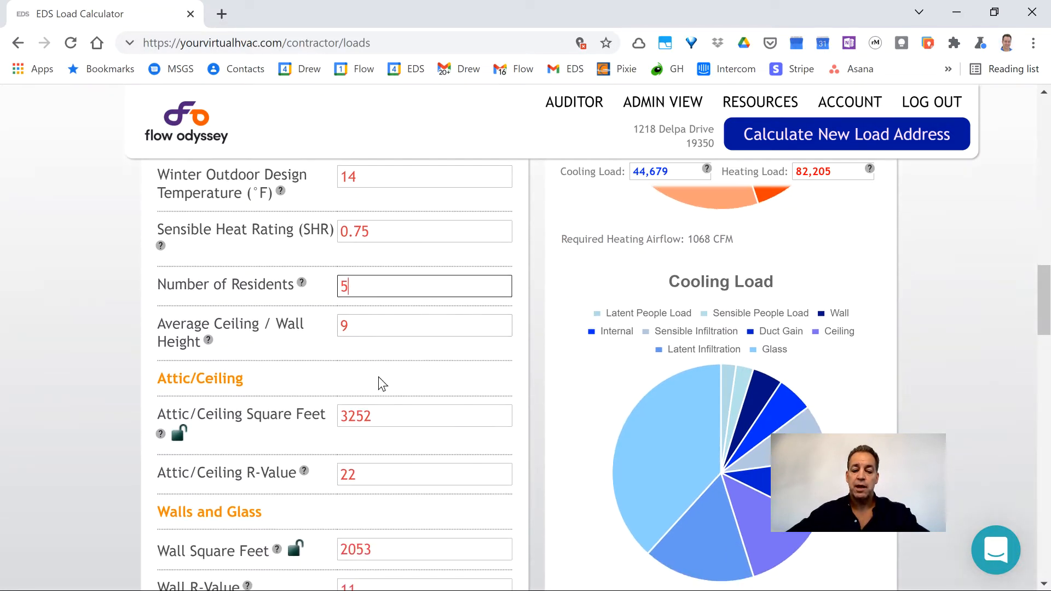
{"action": "scroll", "scroll_direction": "down", "scroll_amount": 3}
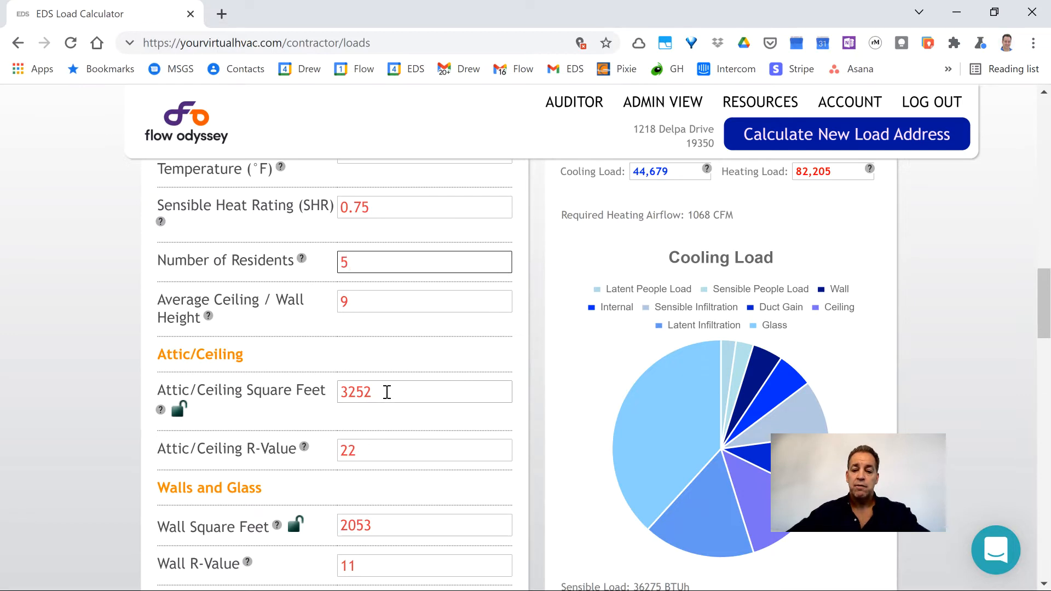
Replace the attic/ceiling area 3252 with 1678 square feet.
{"action": "left_click", "coordinate": [422, 262]}
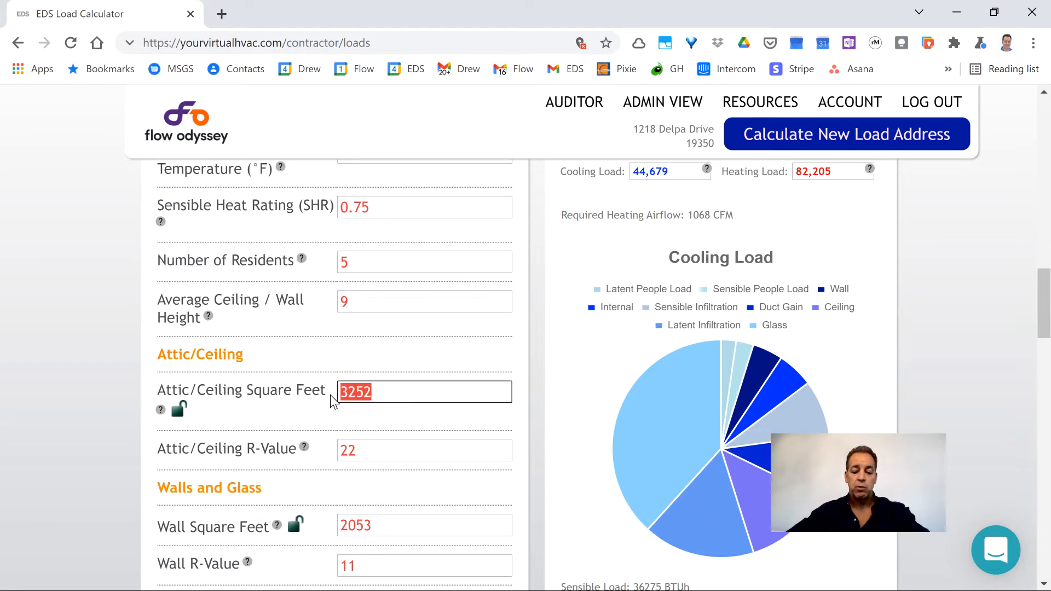
{"action": "type", "text": "1678"}
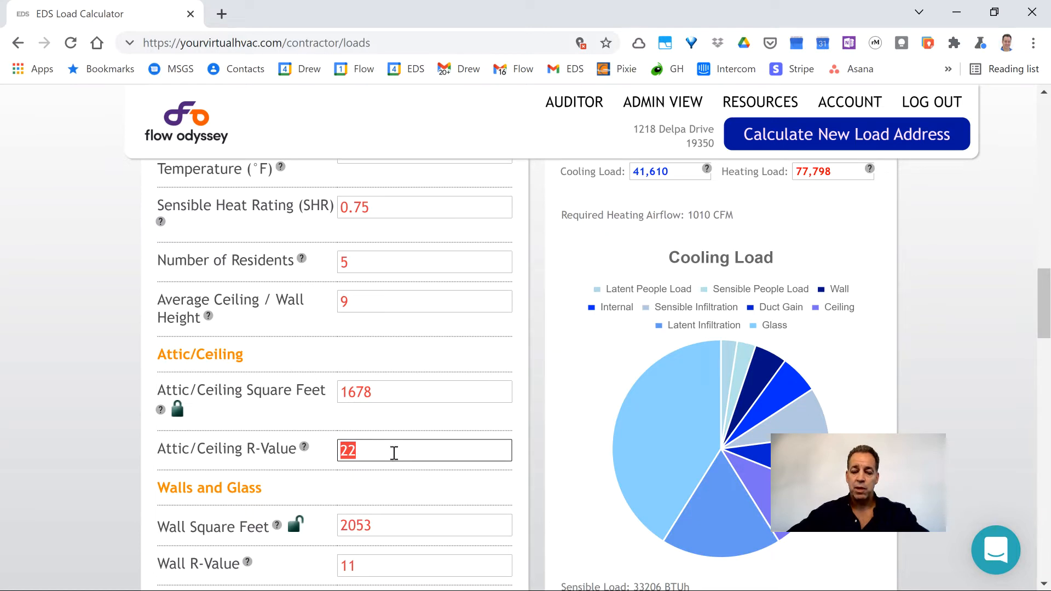
{"action": "scroll", "scroll_direction": "down", "scroll_amount": 3}
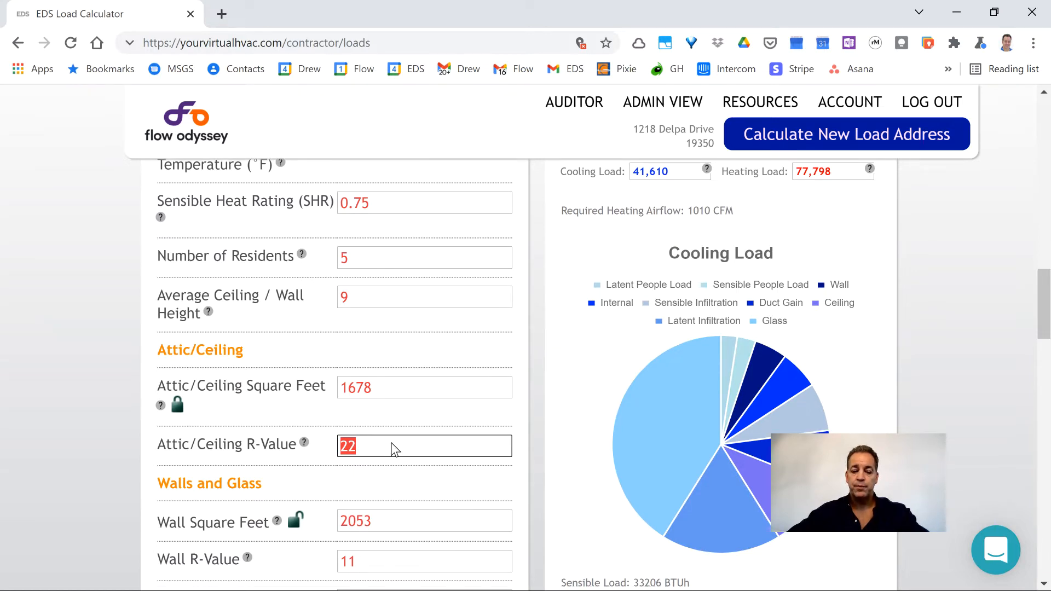
{"action": "scroll", "scroll_direction": "down", "scroll_amount": 3}
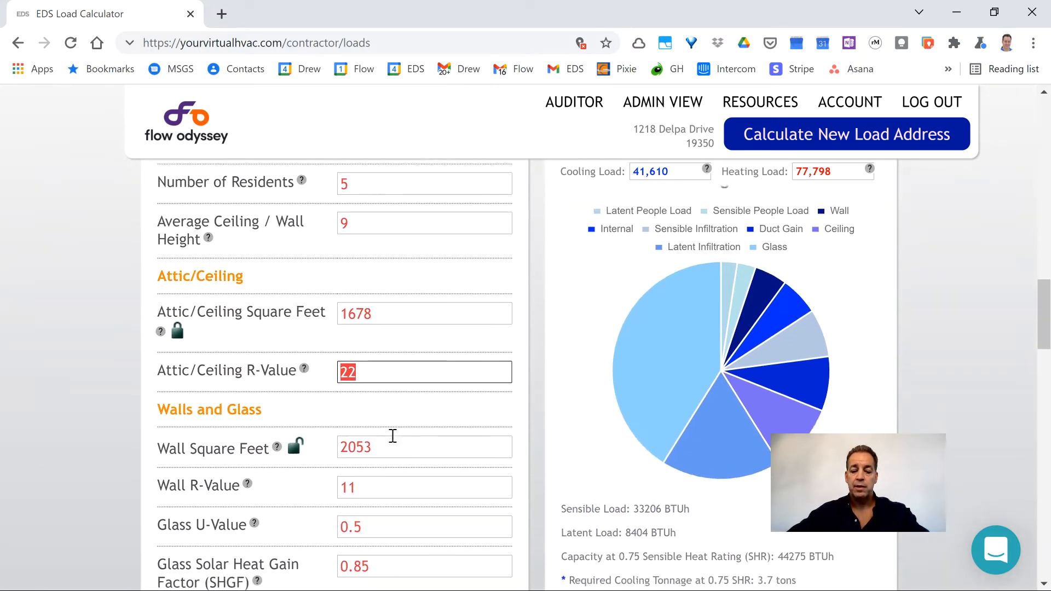
{"action": "scroll", "scroll_direction": "down", "scroll_amount": 3}
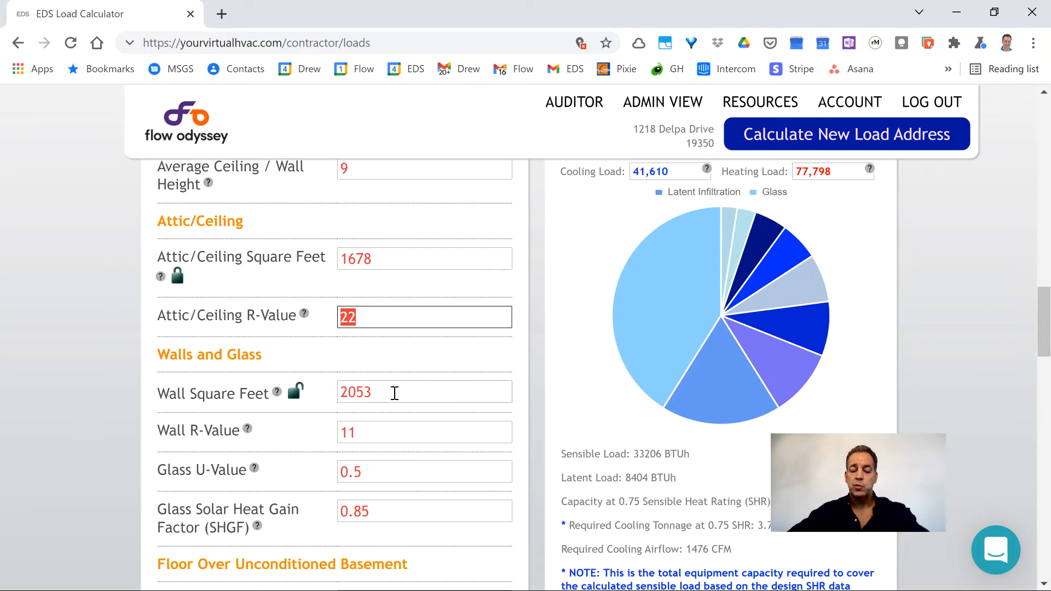
Enter 1892 square feet for wall area and 15 for wall R-value.
{"action": "left_click", "coordinate": [424, 392]}
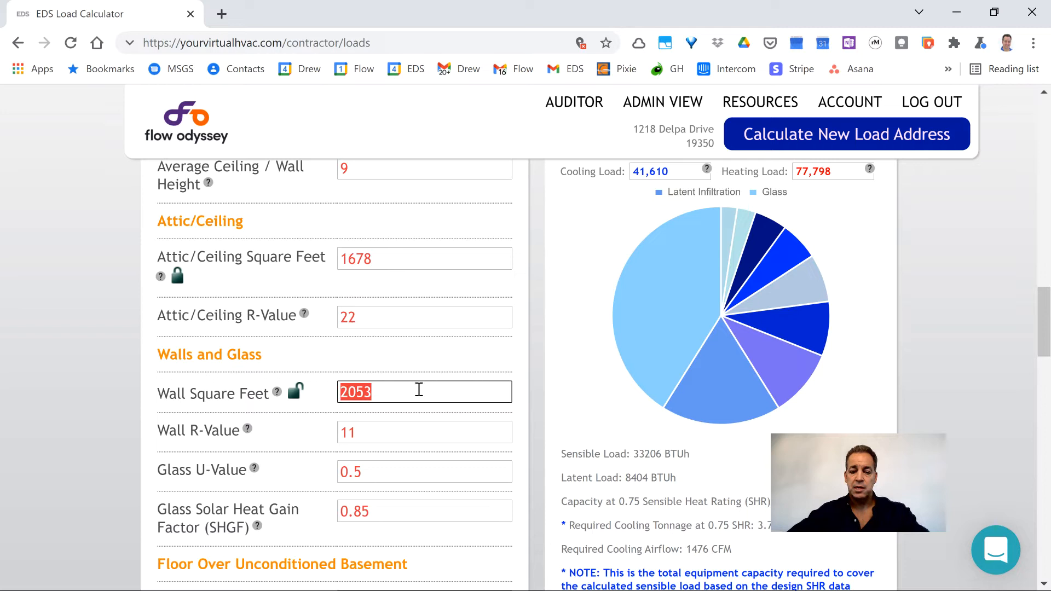
{"action": "type", "text": "18"}
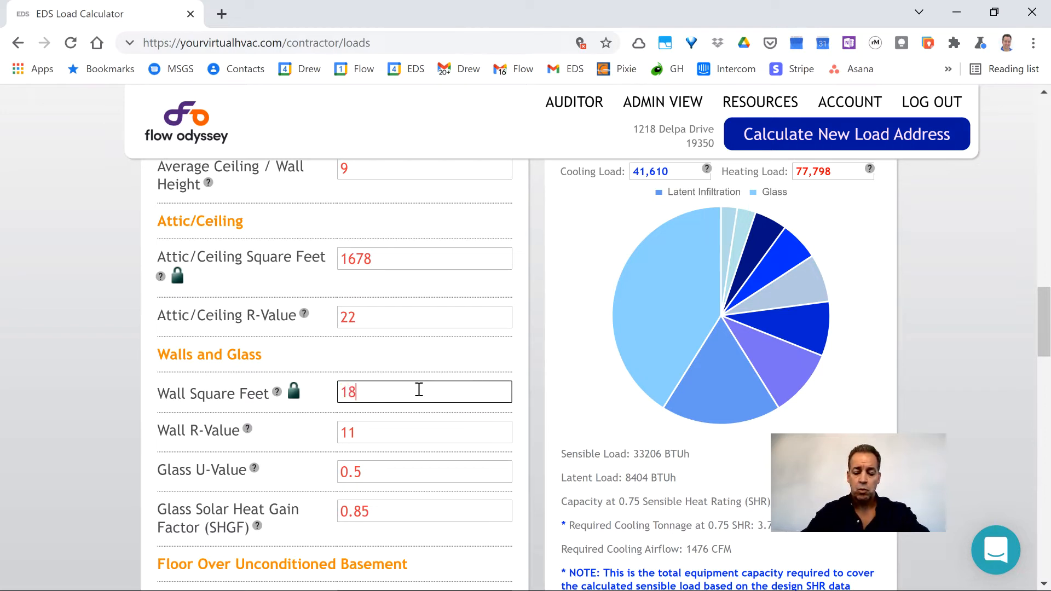
{"action": "type", "text": "92"}
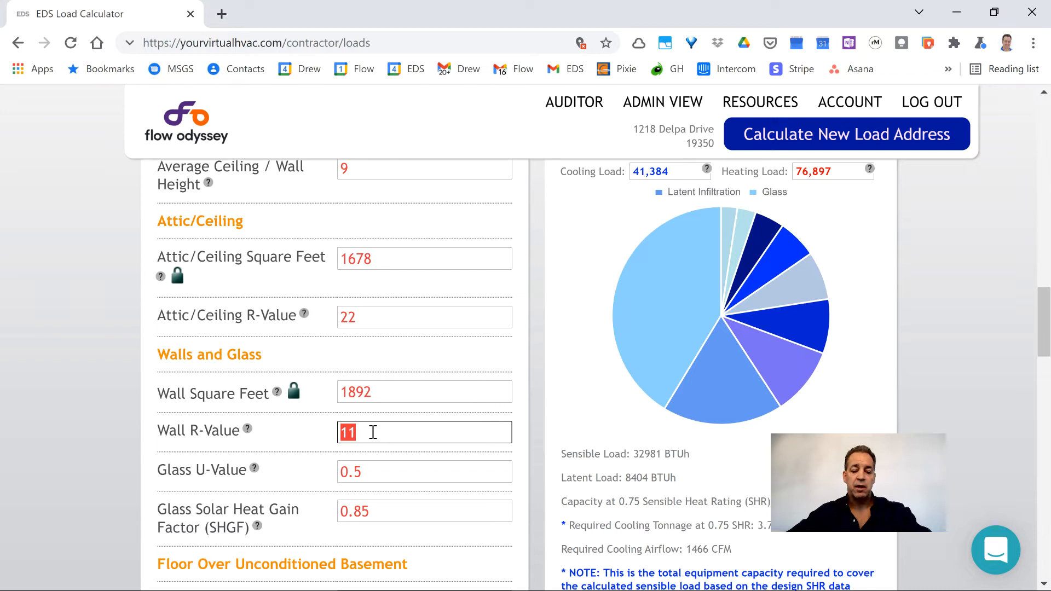
{"action": "type", "text": "15"}
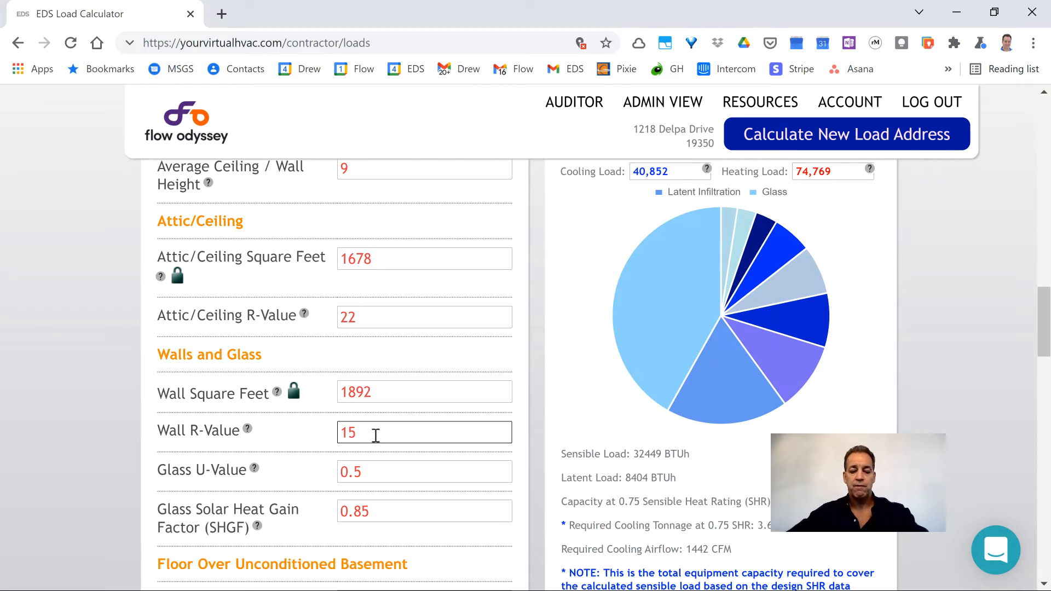
{"action": "scroll", "scroll_direction": "down", "scroll_amount": 3}
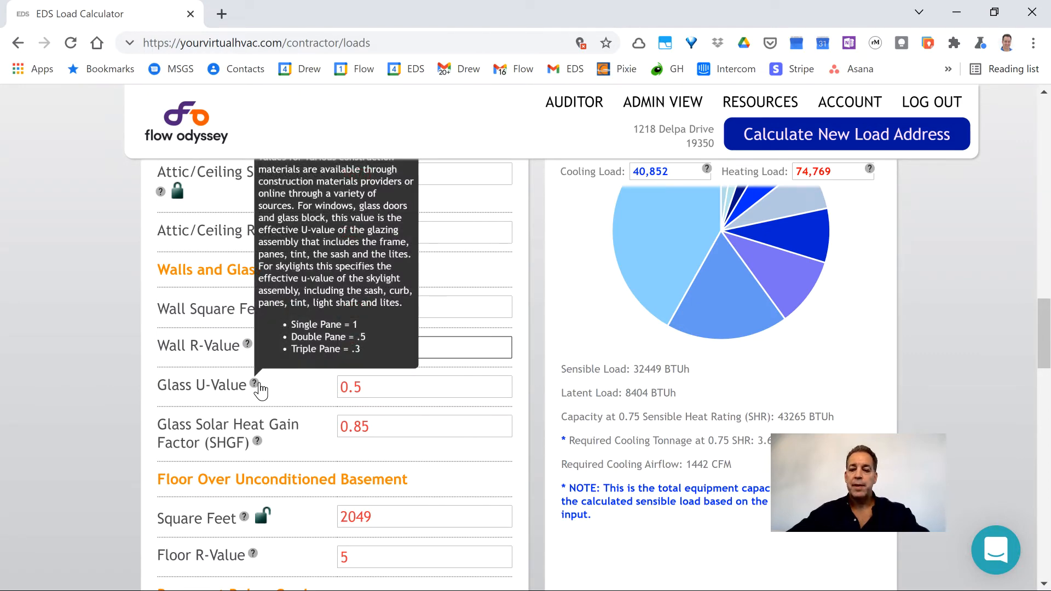
{"action": "mouse_move", "coordinate": [309, 391]}
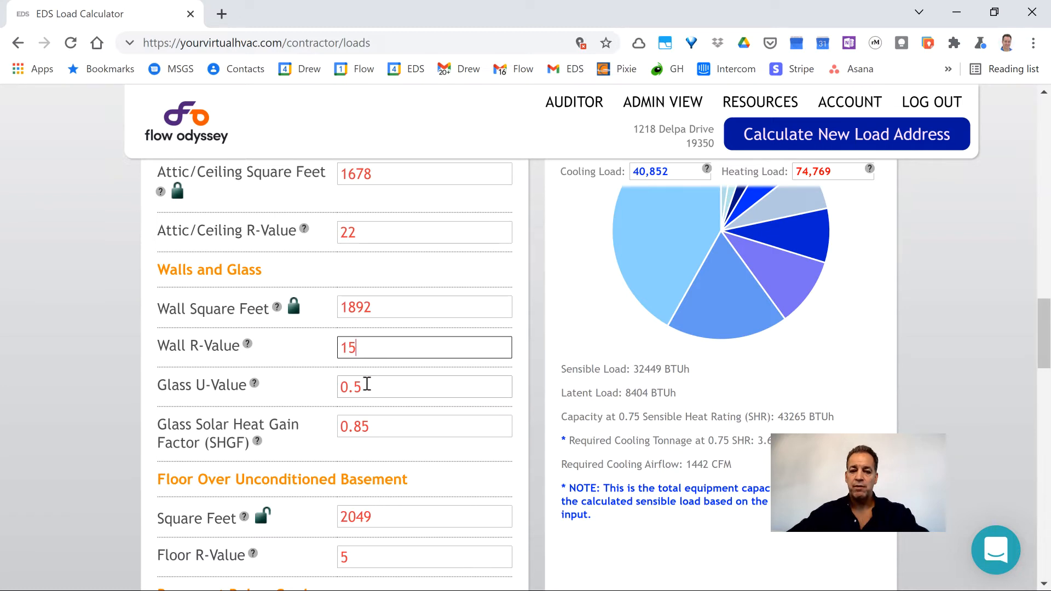
{"action": "scroll", "scroll_direction": "down", "scroll_amount": 3}
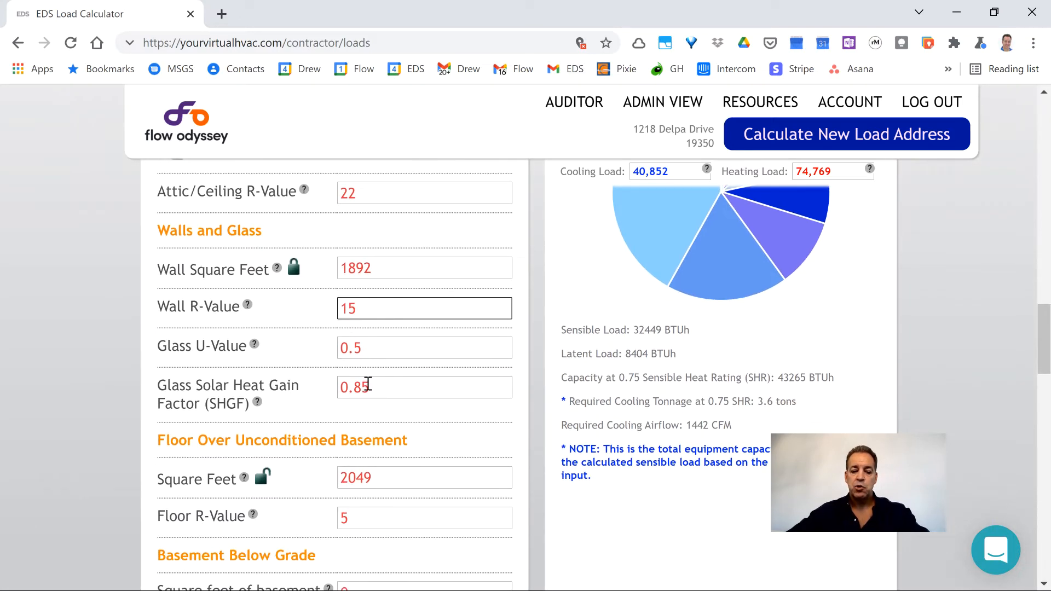
{"action": "scroll", "scroll_direction": "down", "scroll_amount": 3}
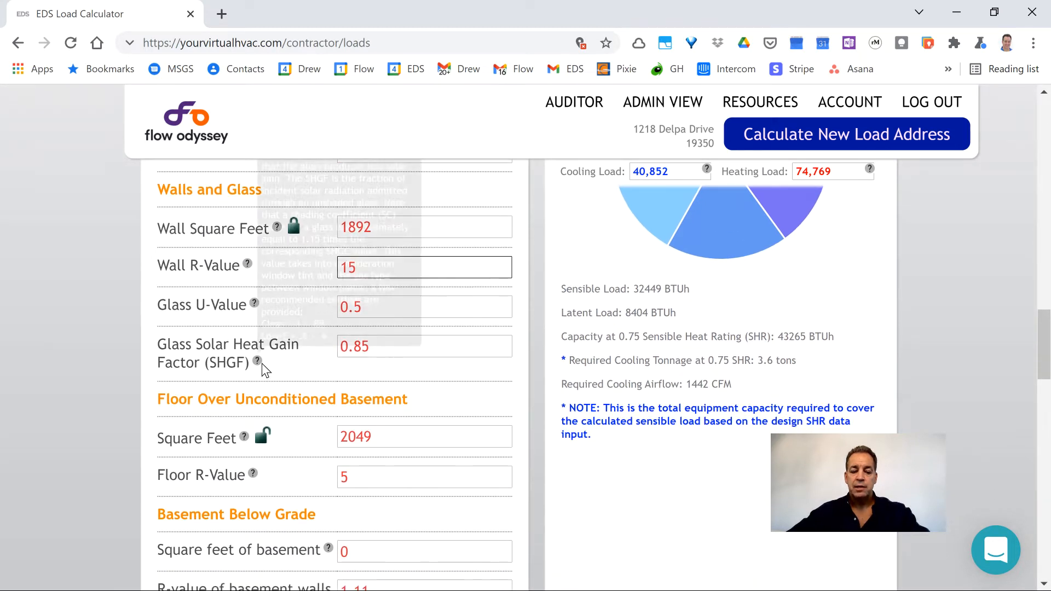
{"action": "mouse_move", "coordinate": [256, 361]}
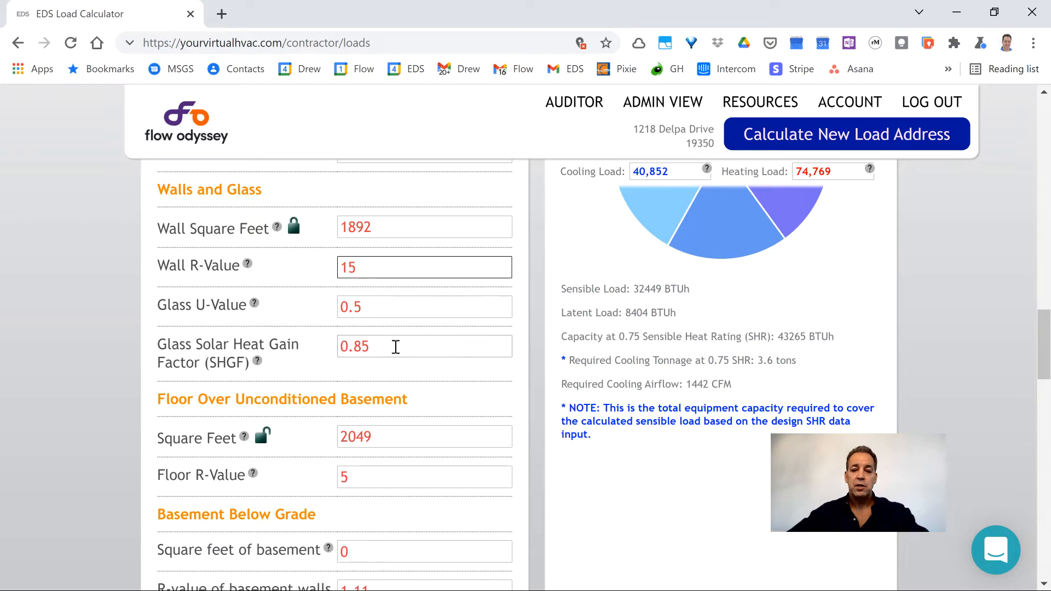
{"action": "left_click", "coordinate": [424, 267]}
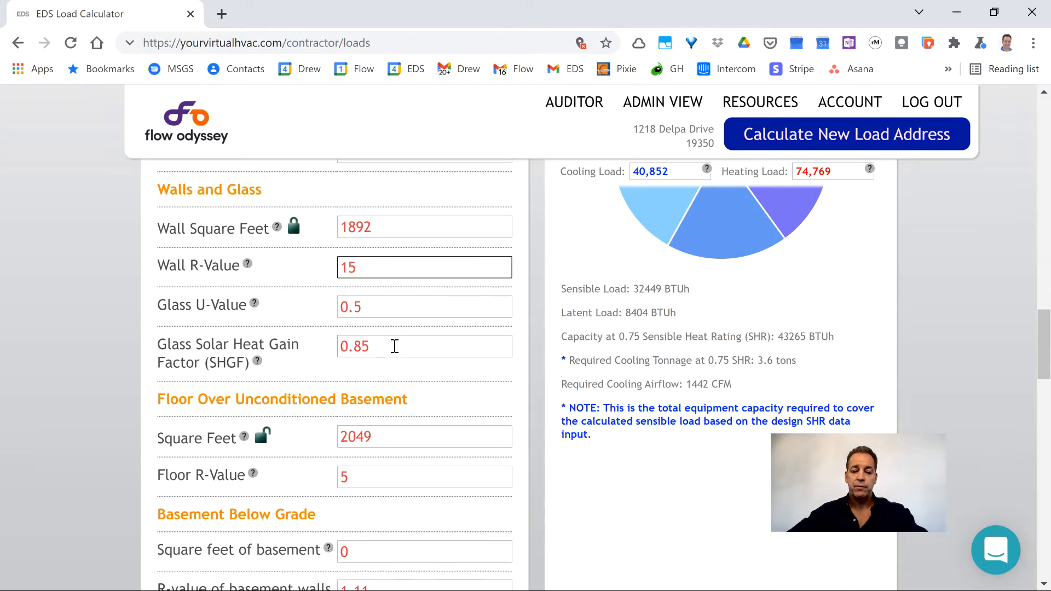
{"action": "scroll", "scroll_direction": "down", "scroll_amount": 3}
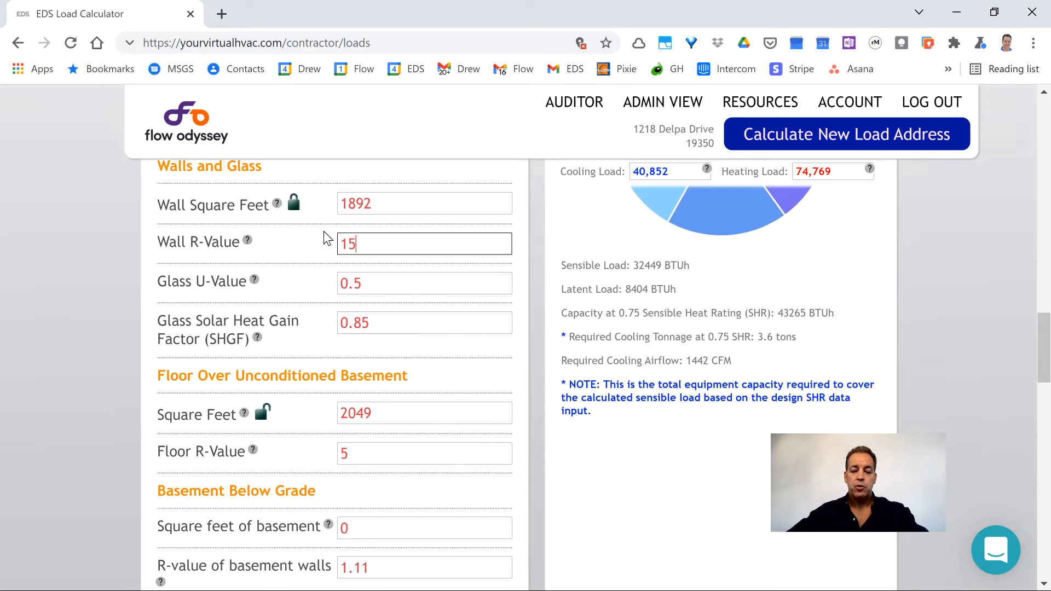
Change the basement floor area from 2049 to 1978 square feet and apply it.
{"action": "scroll", "scroll_direction": "down", "scroll_amount": 3}
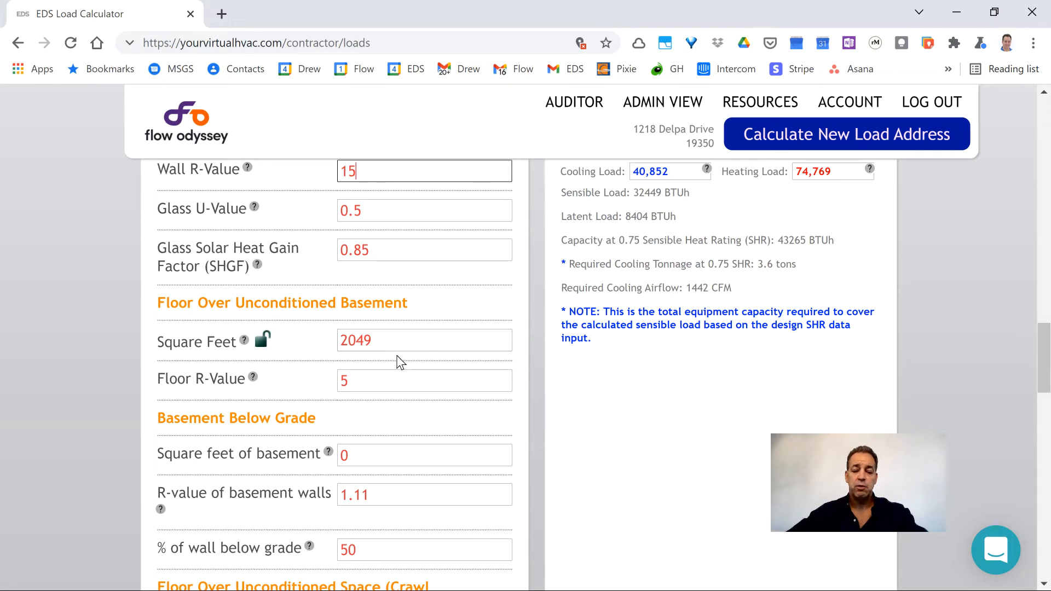
{"action": "mouse_move", "coordinate": [391, 375]}
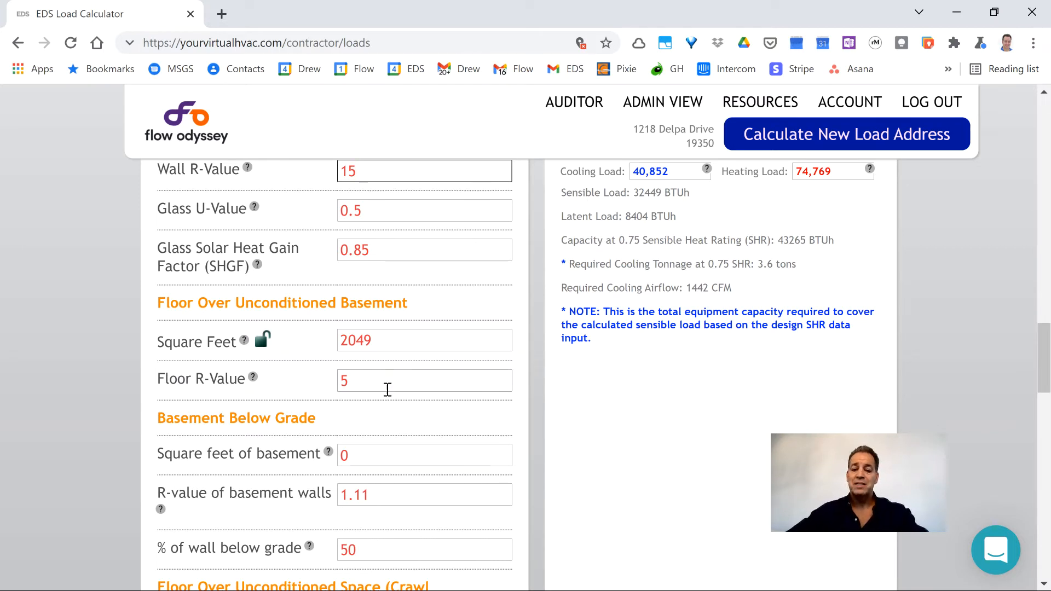
{"action": "scroll", "scroll_direction": "up", "scroll_amount": 3}
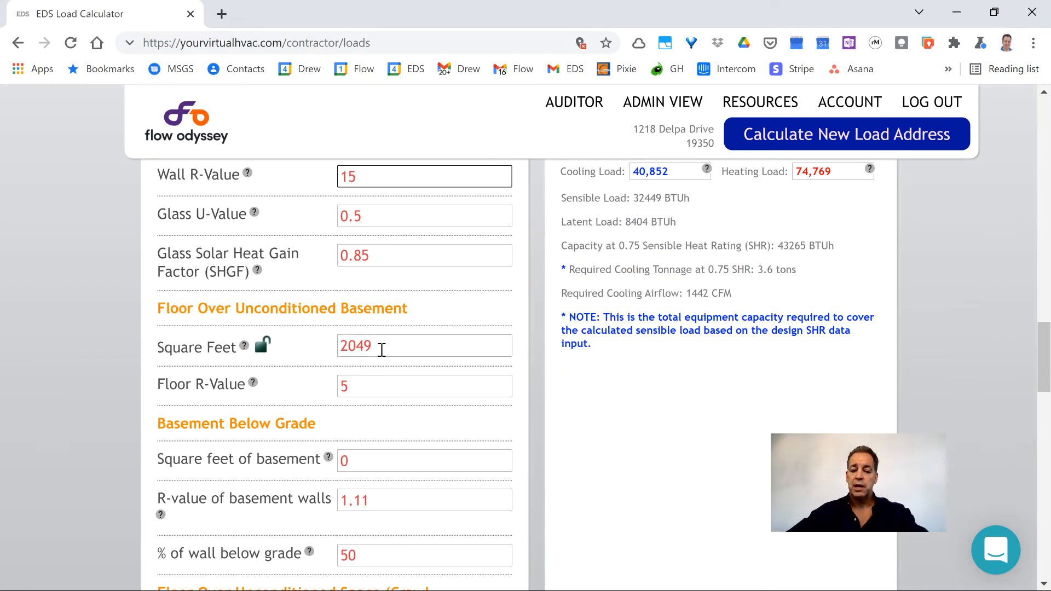
{"action": "scroll", "scroll_direction": "down", "scroll_amount": 3}
{"action": "type", "text": "1"}
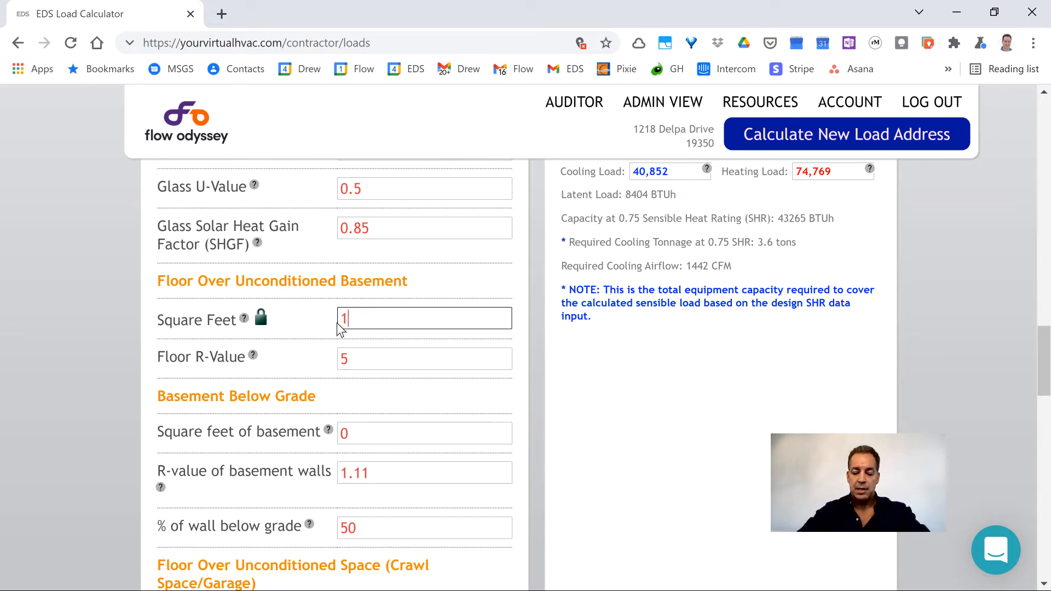
{"action": "type", "text": "978"}
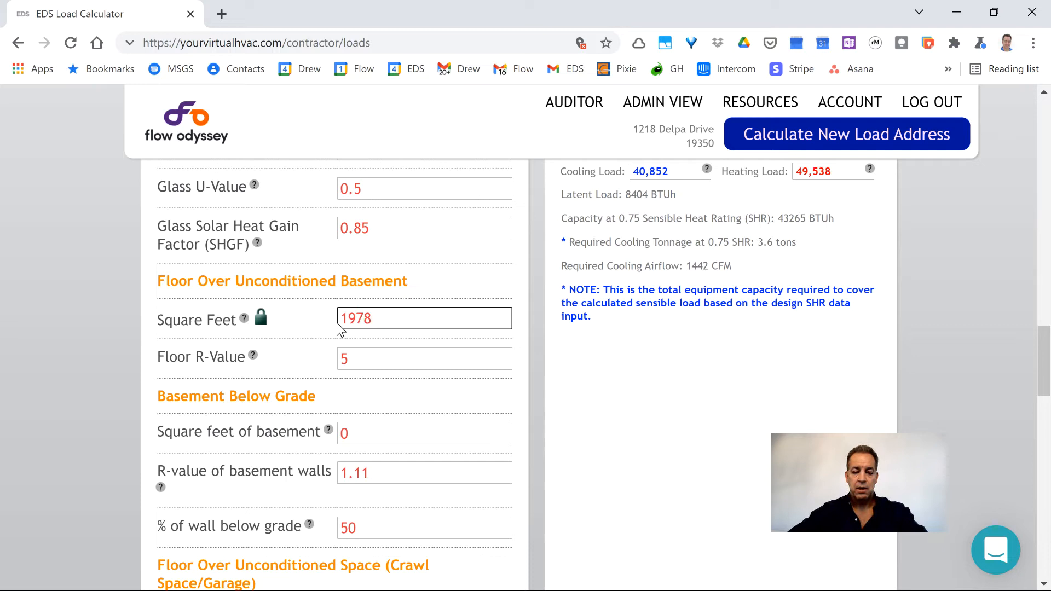
{"action": "left_click", "coordinate": [424, 358]}
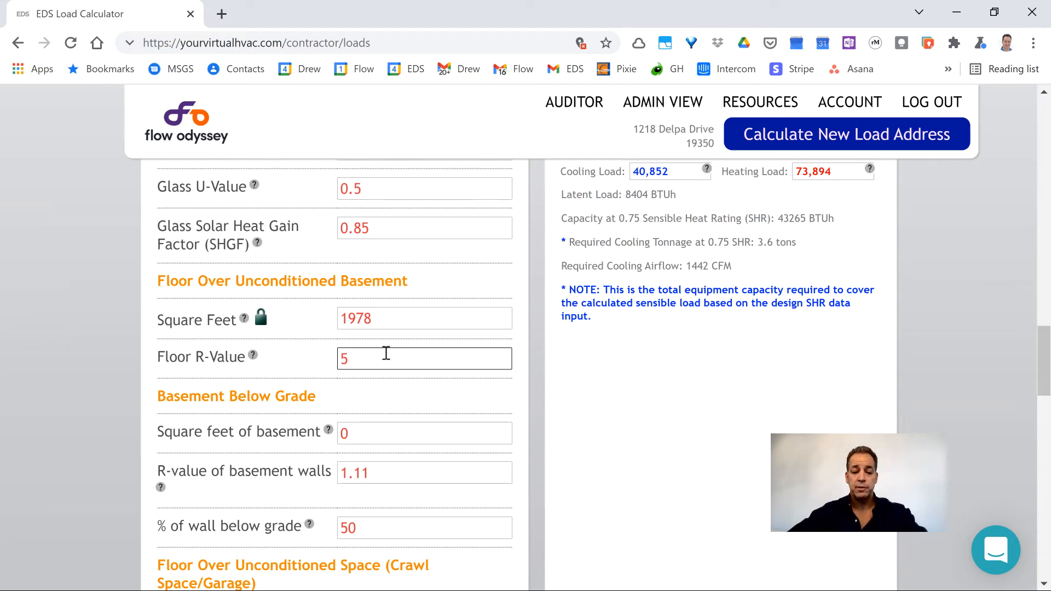
{"action": "scroll", "scroll_direction": "down", "scroll_amount": 3}
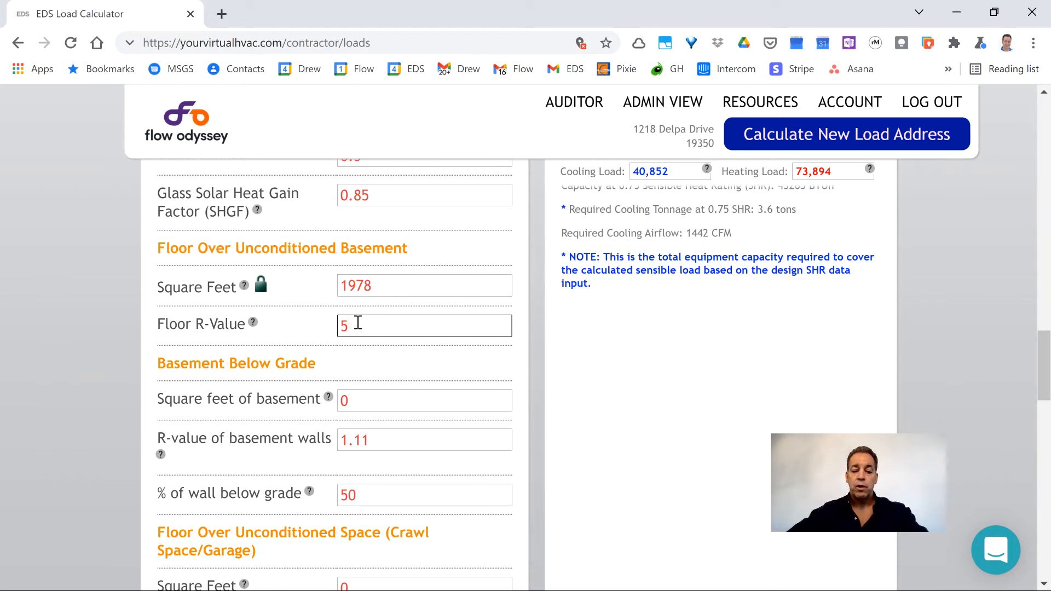
{"action": "scroll", "scroll_direction": "down", "scroll_amount": 3}
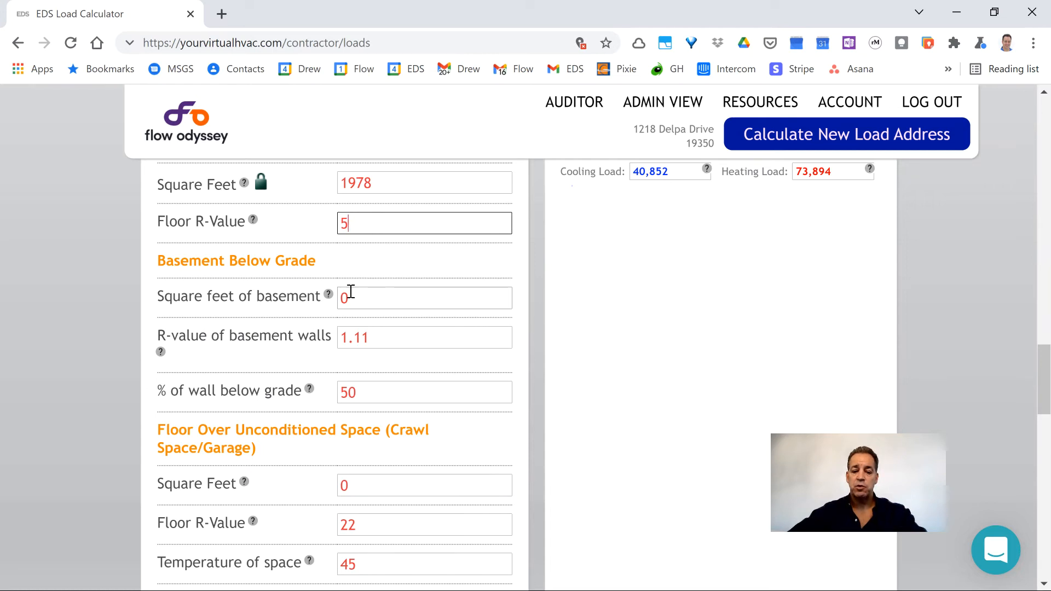
{"action": "scroll", "scroll_direction": "down", "scroll_amount": 3}
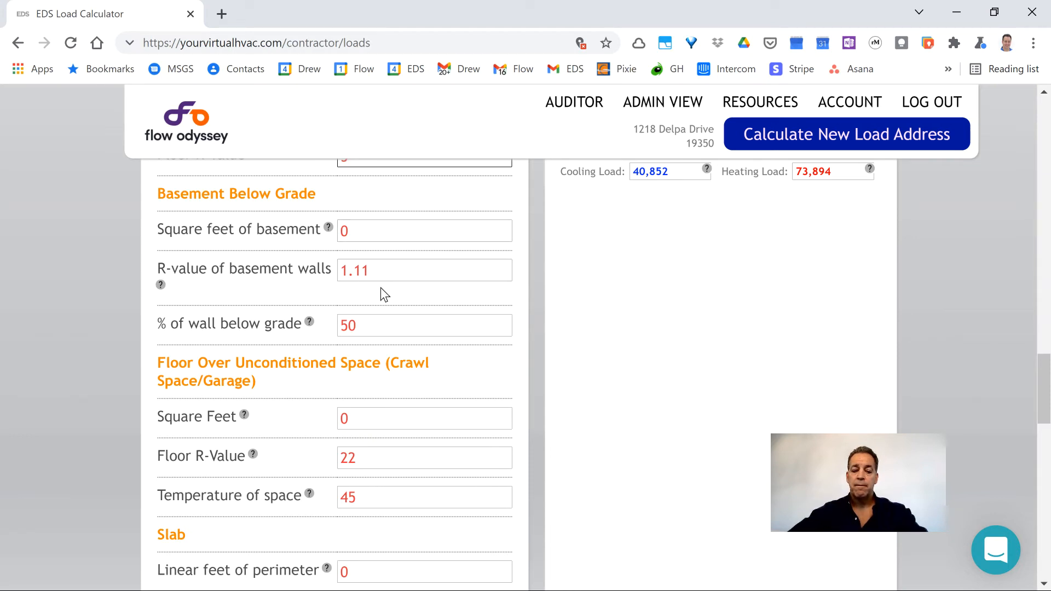
{"action": "scroll", "scroll_direction": "down", "scroll_amount": 3}
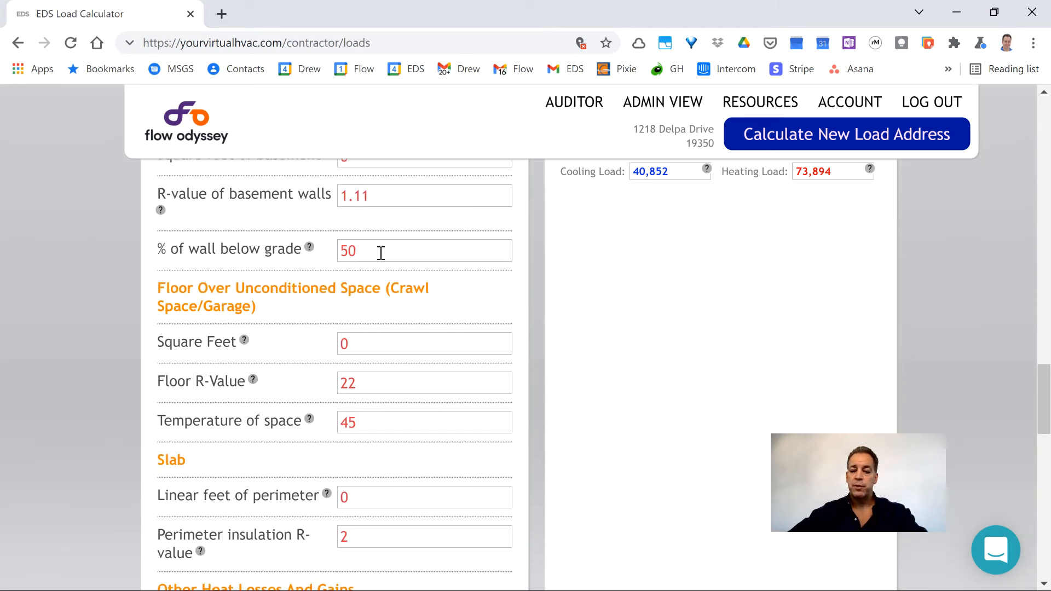
{"action": "scroll", "scroll_direction": "down", "scroll_amount": 3}
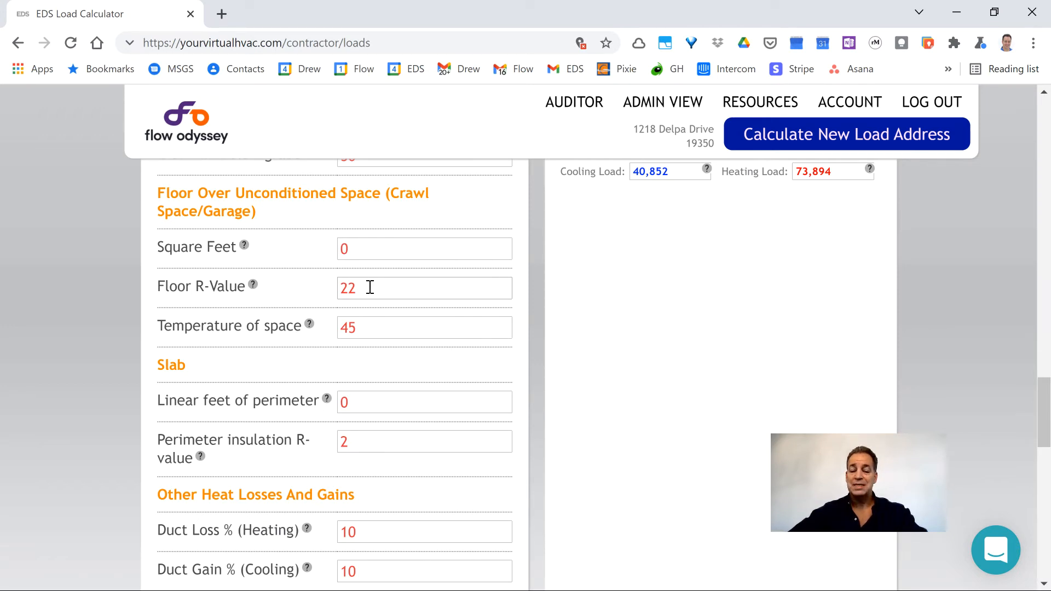
{"action": "scroll", "scroll_direction": "up", "scroll_amount": 3}
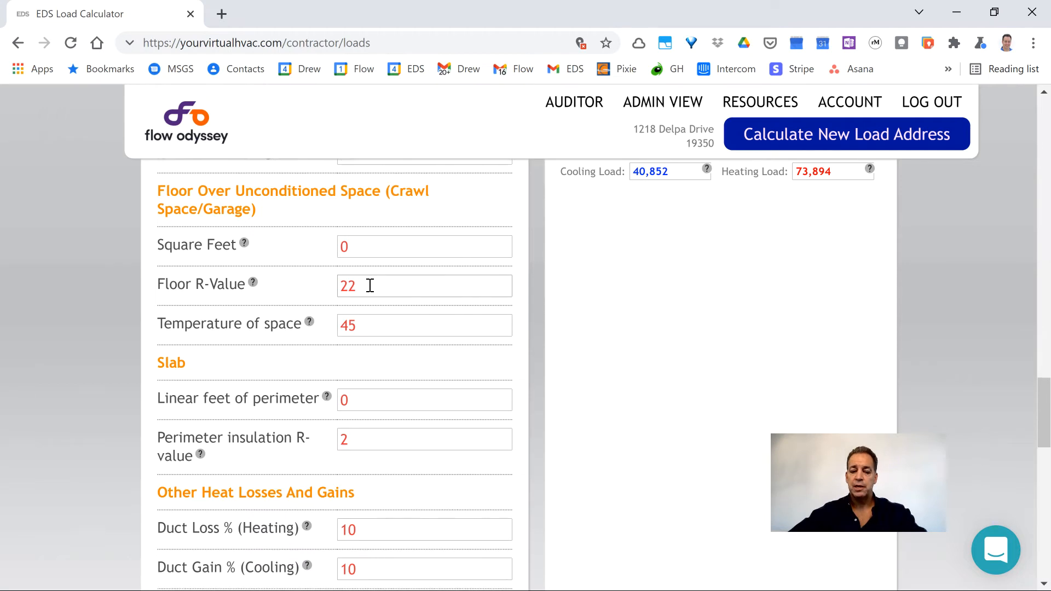
{"action": "scroll", "scroll_direction": "down", "scroll_amount": 3}
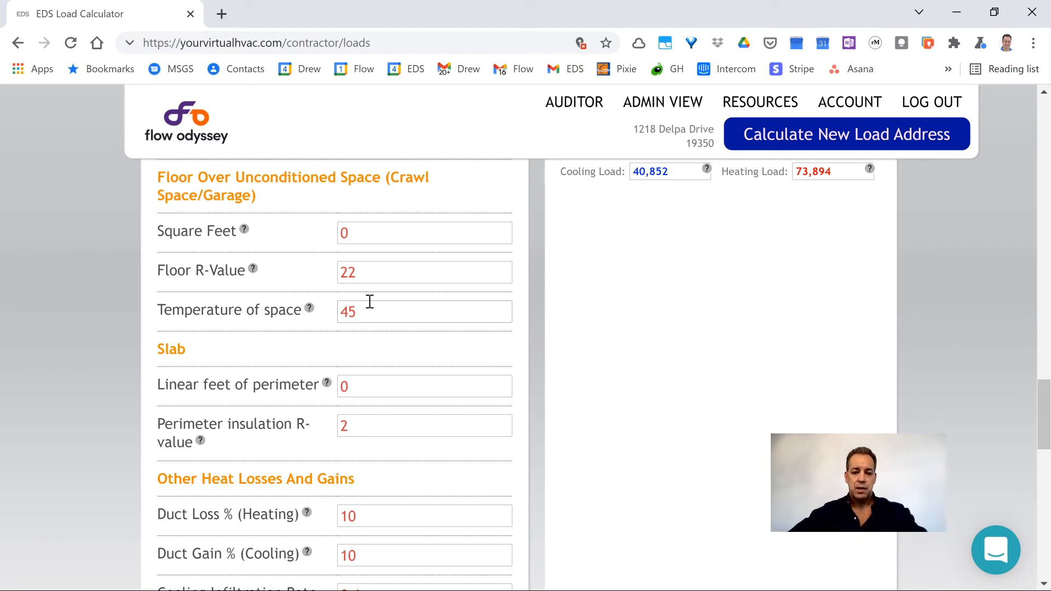
{"action": "mouse_move", "coordinate": [374, 307]}
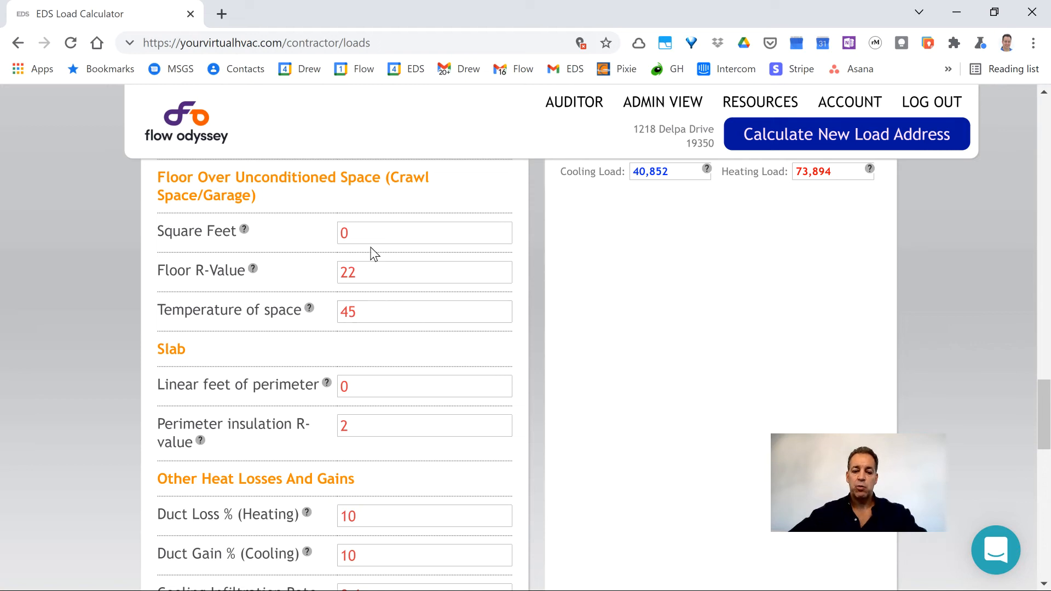
{"action": "mouse_move", "coordinate": [397, 319]}
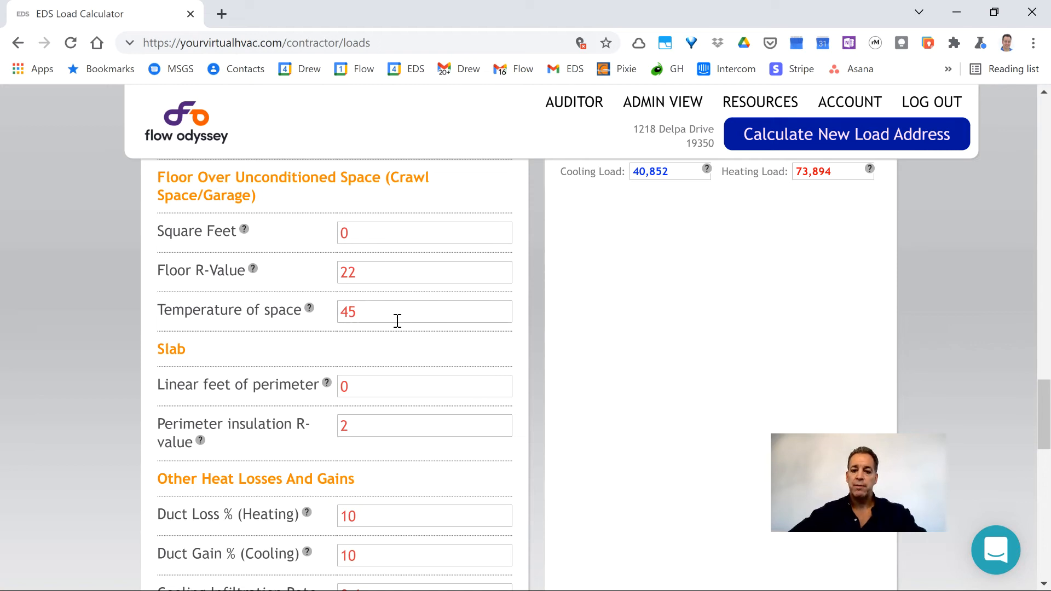
{"action": "scroll", "scroll_direction": "down", "scroll_amount": 3}
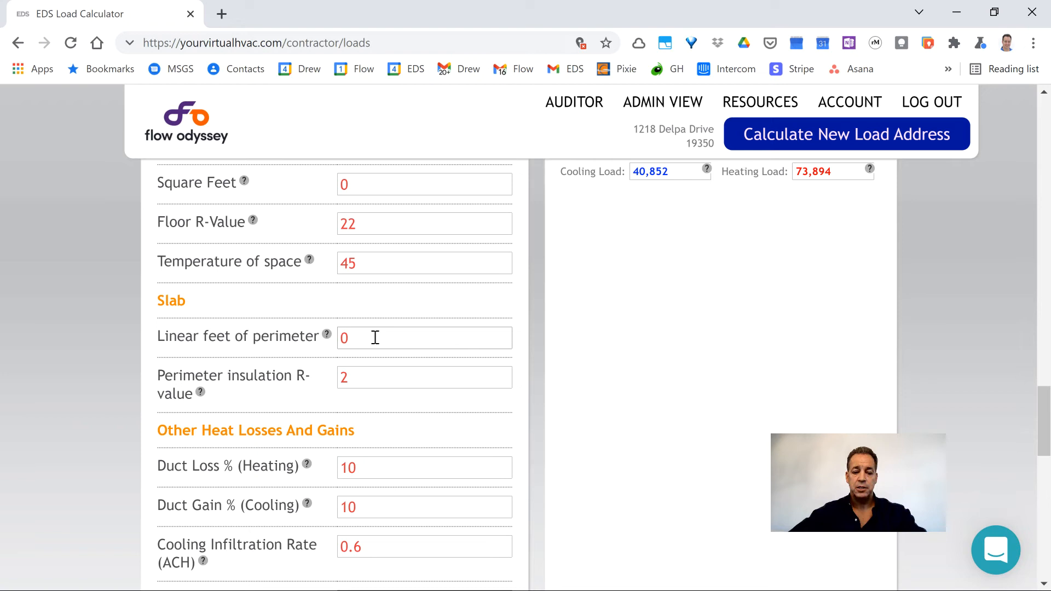
{"action": "scroll", "scroll_direction": "down", "scroll_amount": 3}
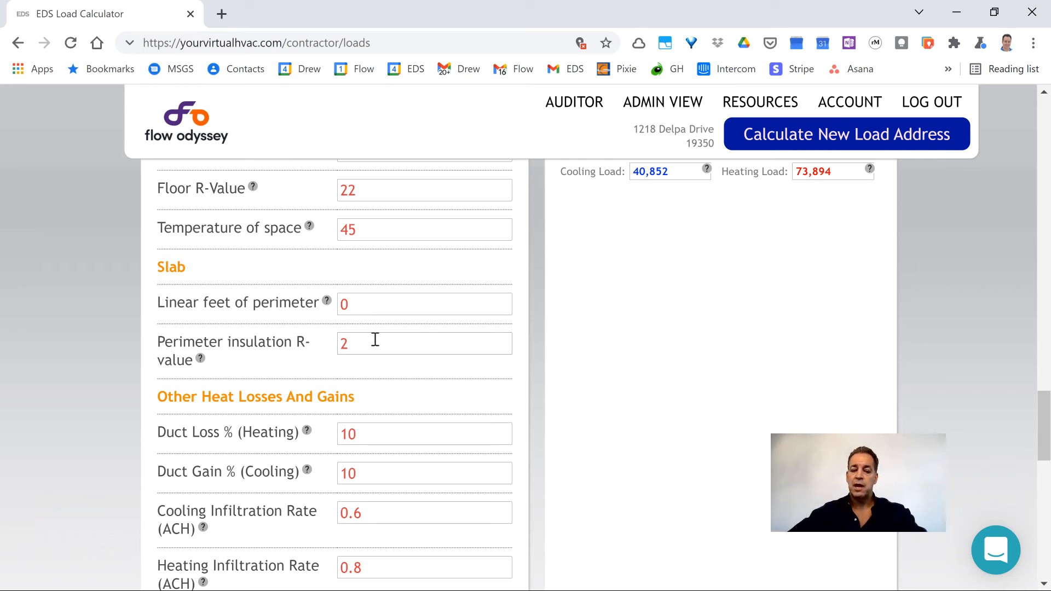
{"action": "scroll", "scroll_direction": "down", "scroll_amount": 3}
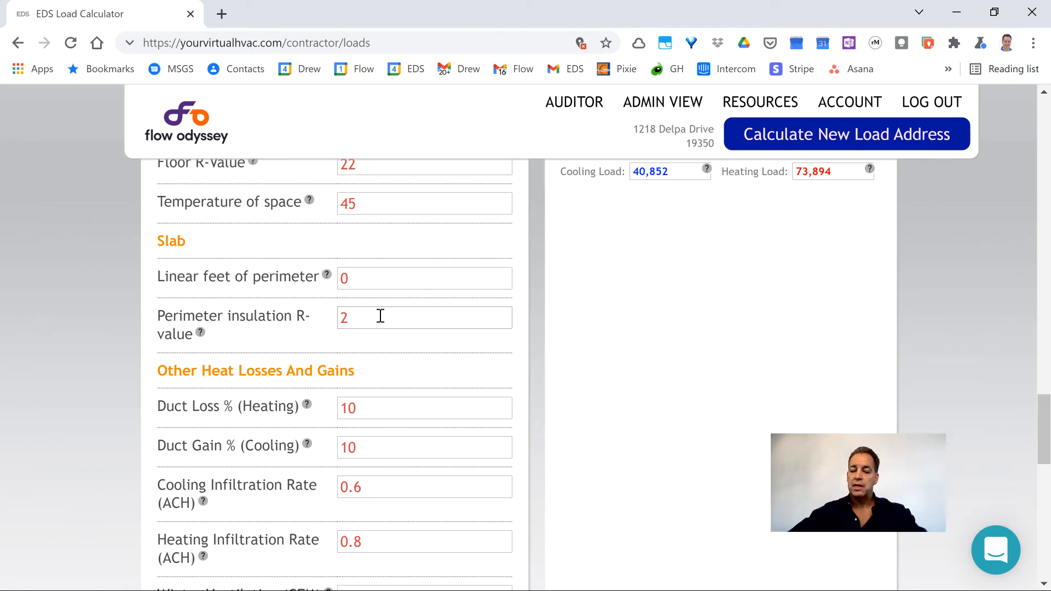
{"action": "scroll", "scroll_direction": "down", "scroll_amount": 3}
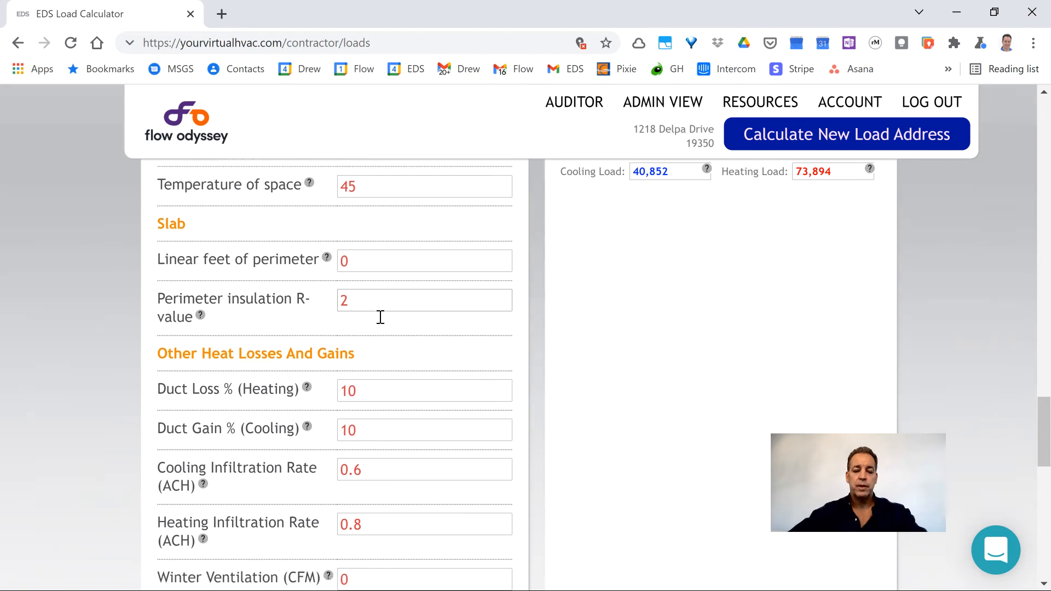
Enter 20% for both heating duct loss and cooling duct gain.
{"action": "scroll", "scroll_direction": "down", "scroll_amount": 3}
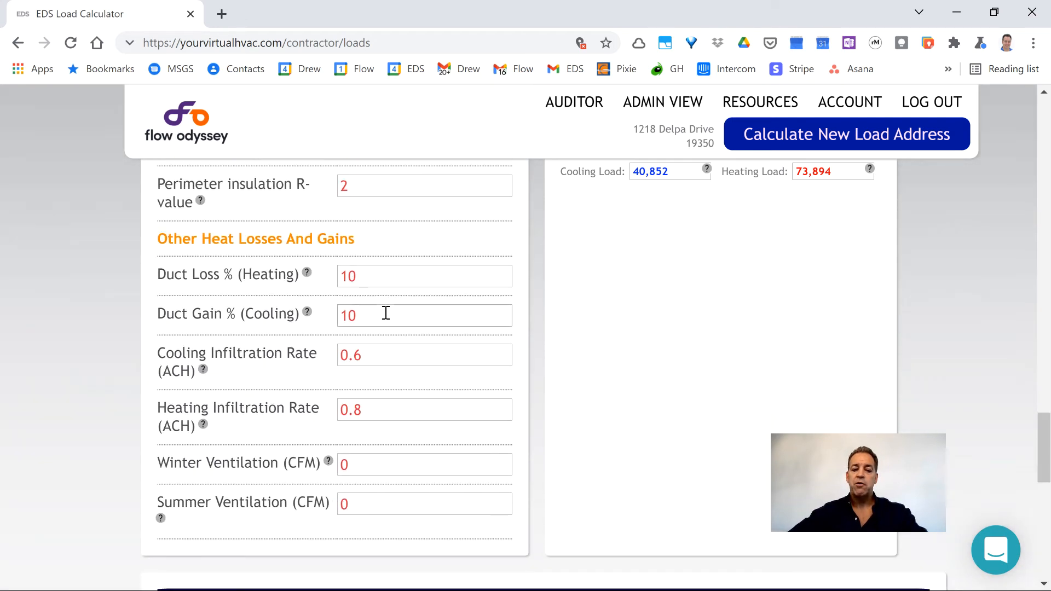
{"action": "left_click", "coordinate": [424, 275]}
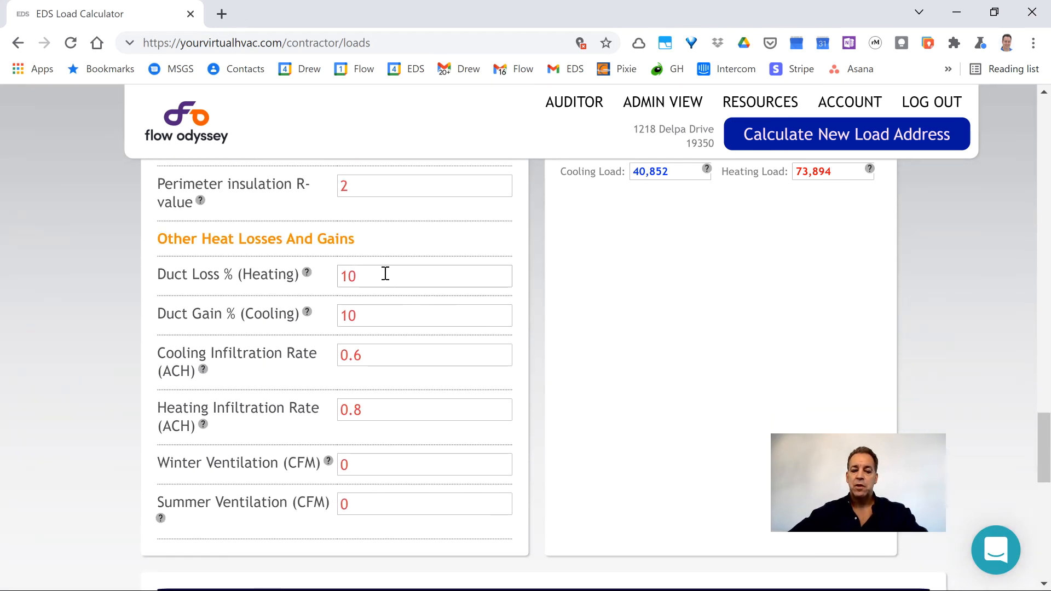
{"action": "mouse_move", "coordinate": [374, 309]}
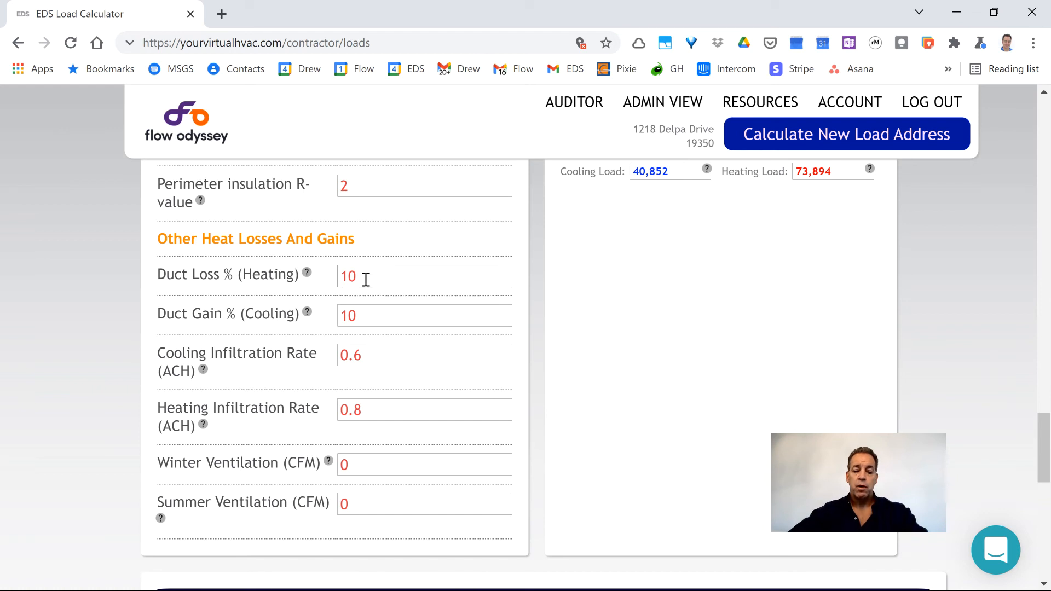
{"action": "mouse_move", "coordinate": [307, 272]}
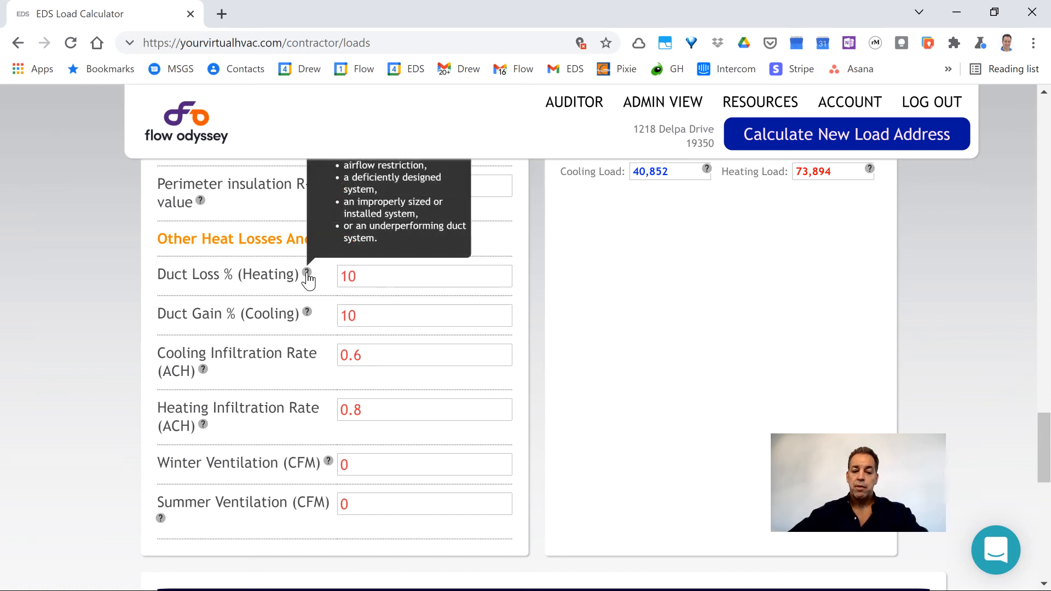
{"action": "scroll", "scroll_direction": "up", "scroll_amount": 3}
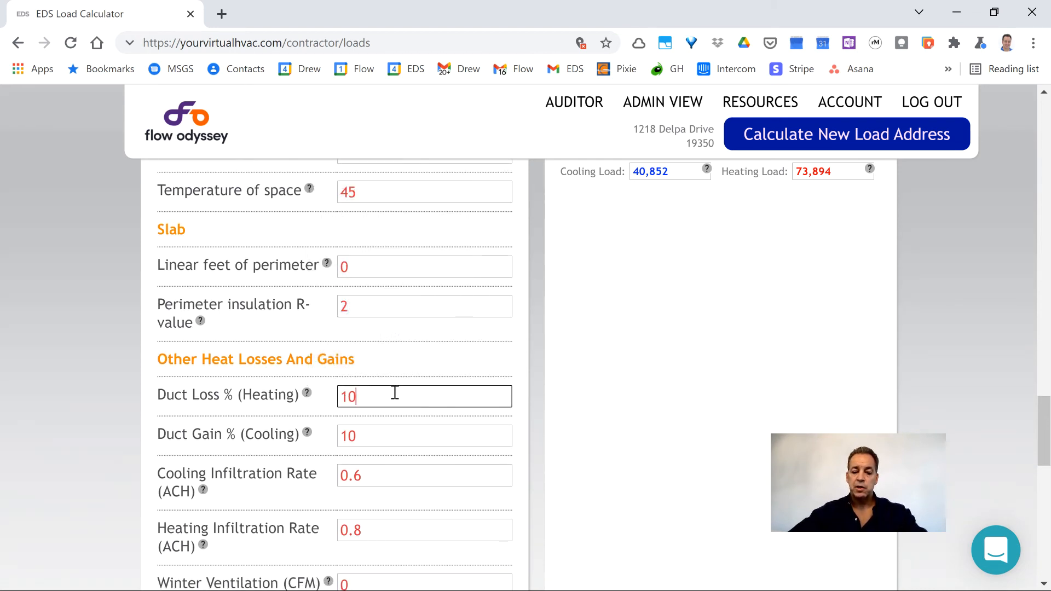
{"action": "type", "text": "2"}
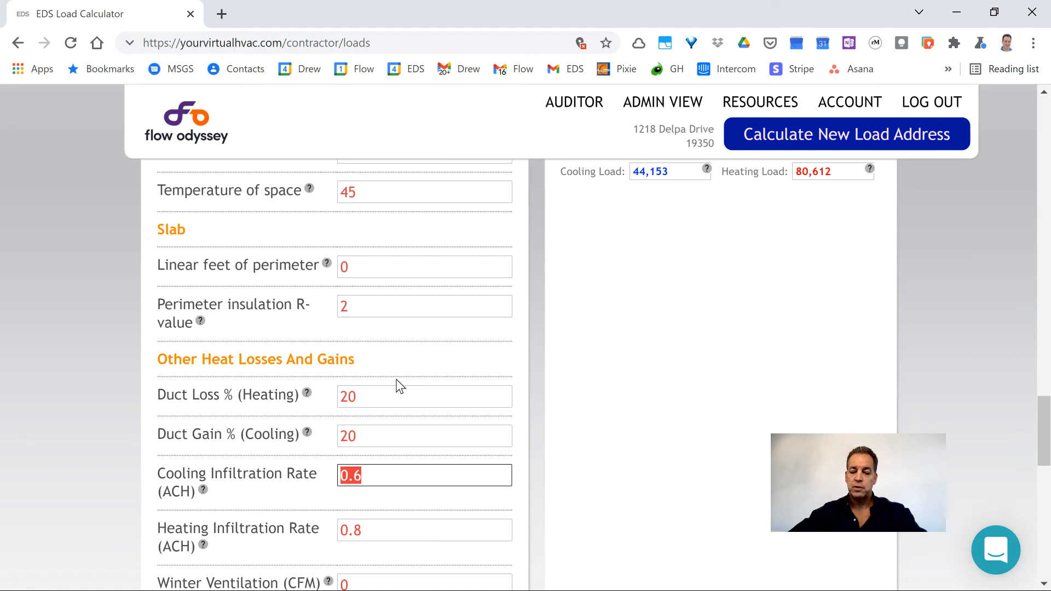
{"action": "scroll", "scroll_direction": "down", "scroll_amount": 3}
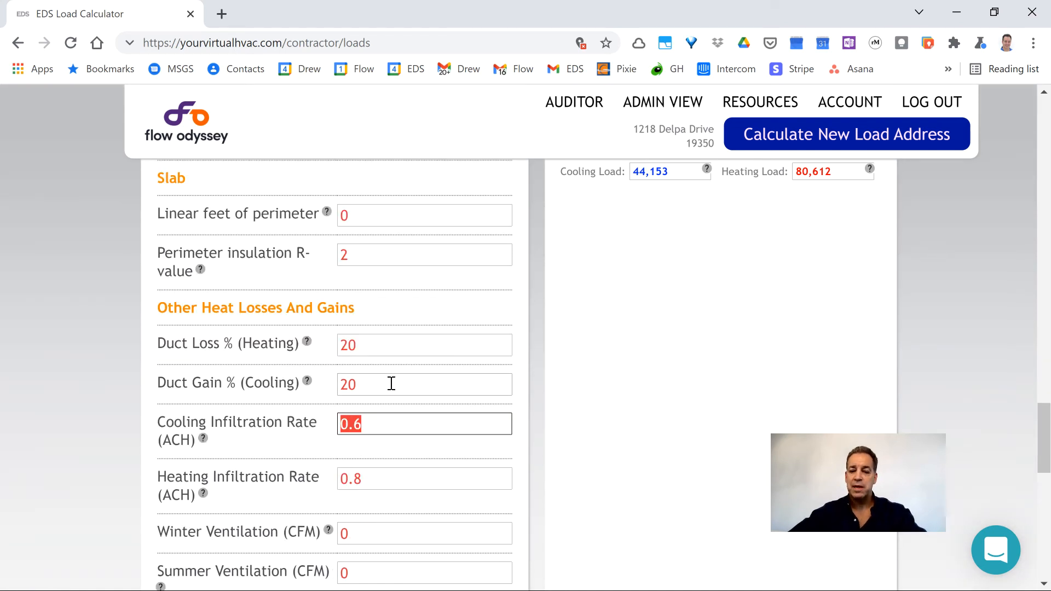
{"action": "scroll", "scroll_direction": "up", "scroll_amount": 3}
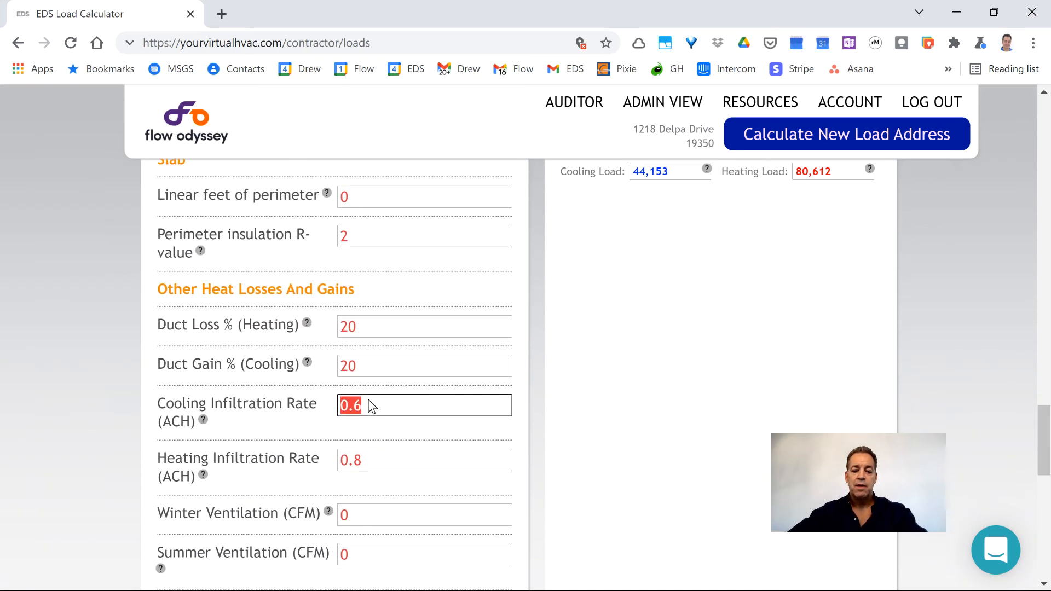
{"action": "scroll", "scroll_direction": "down", "scroll_amount": 3}
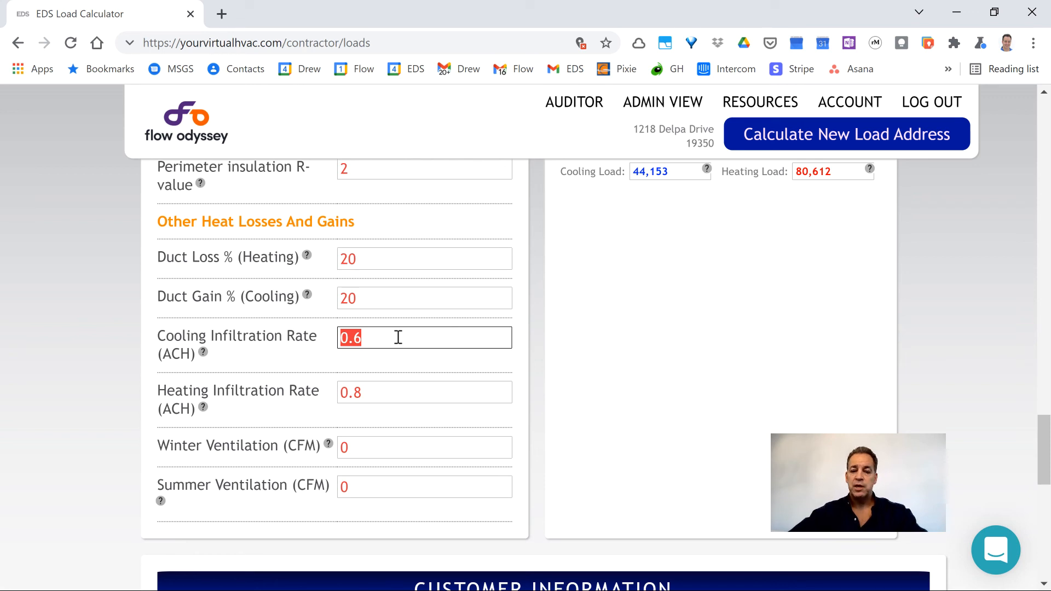
{"action": "mouse_move", "coordinate": [388, 382]}
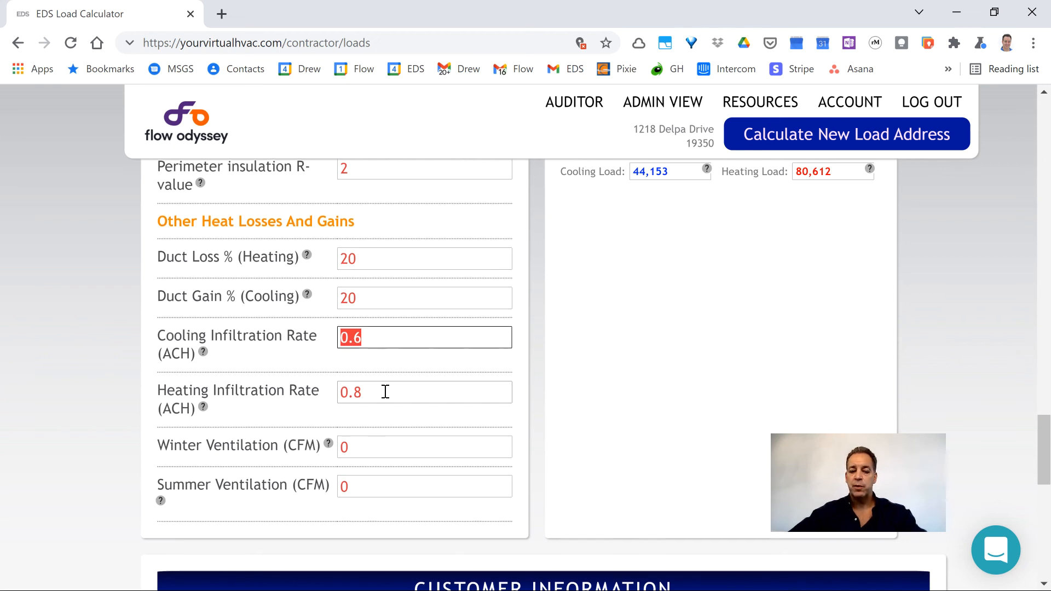
{"action": "scroll", "scroll_direction": "down", "scroll_amount": 3}
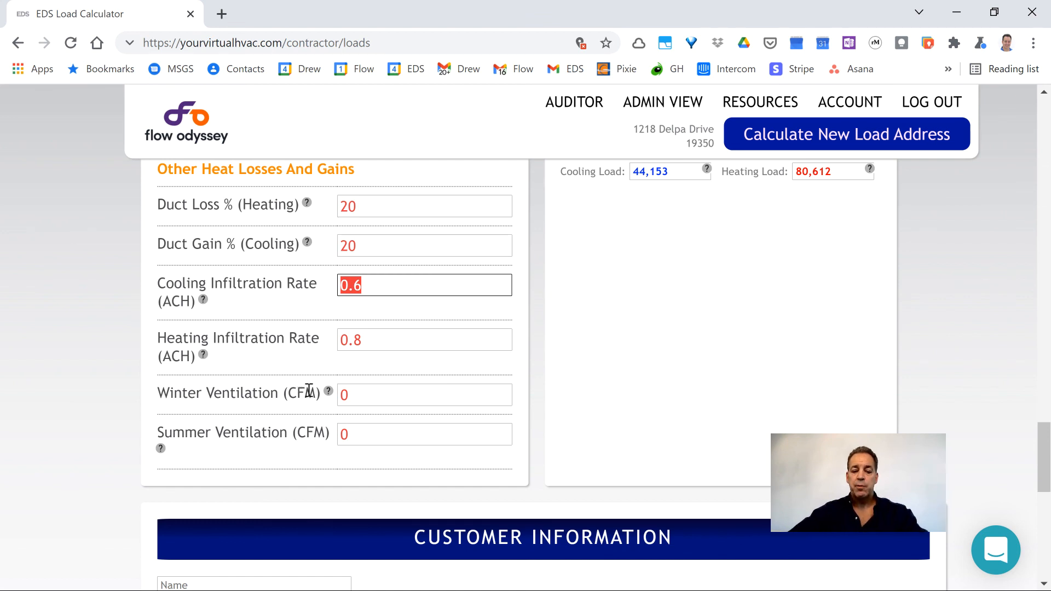
{"action": "mouse_move", "coordinate": [458, 394]}
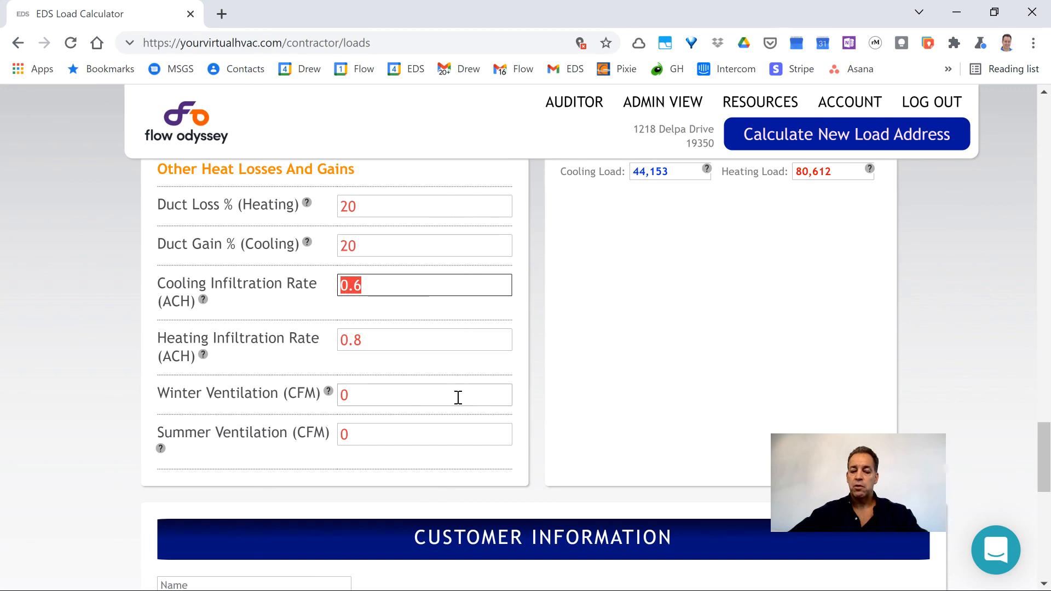
Scroll from House Loads through the Monthly, Heating and Cooling Load charts.
{"action": "scroll", "scroll_direction": "up", "scroll_amount": 3}
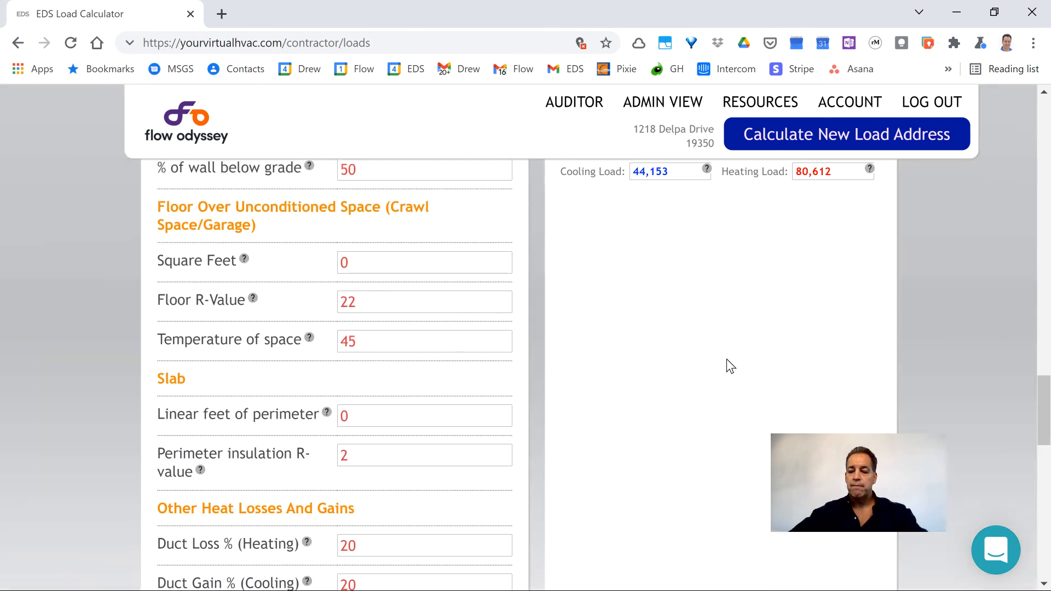
{"action": "scroll", "scroll_direction": "up", "scroll_amount": 3}
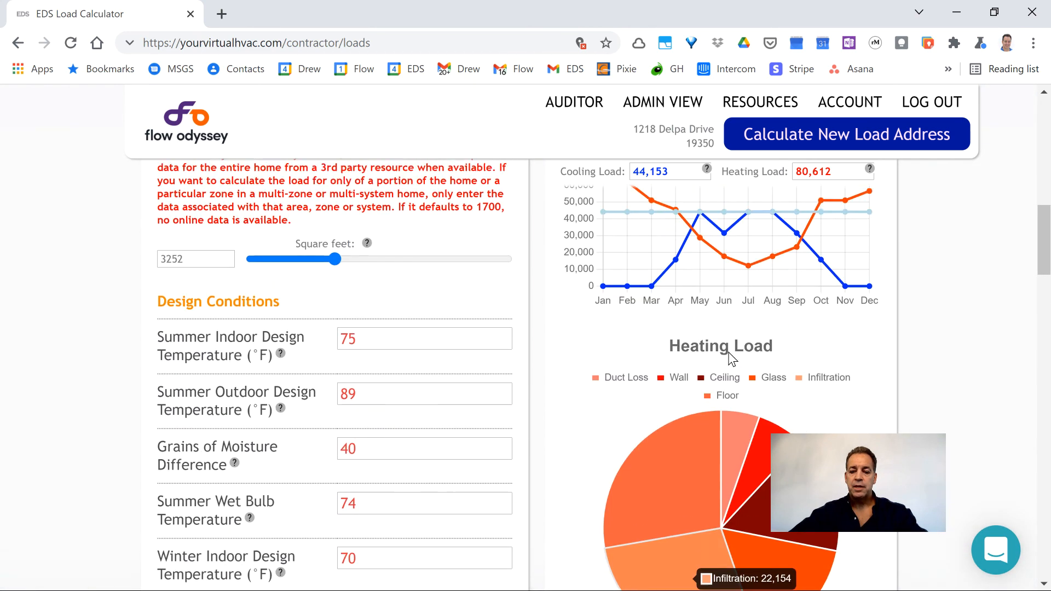
{"action": "scroll", "scroll_direction": "up", "scroll_amount": 3}
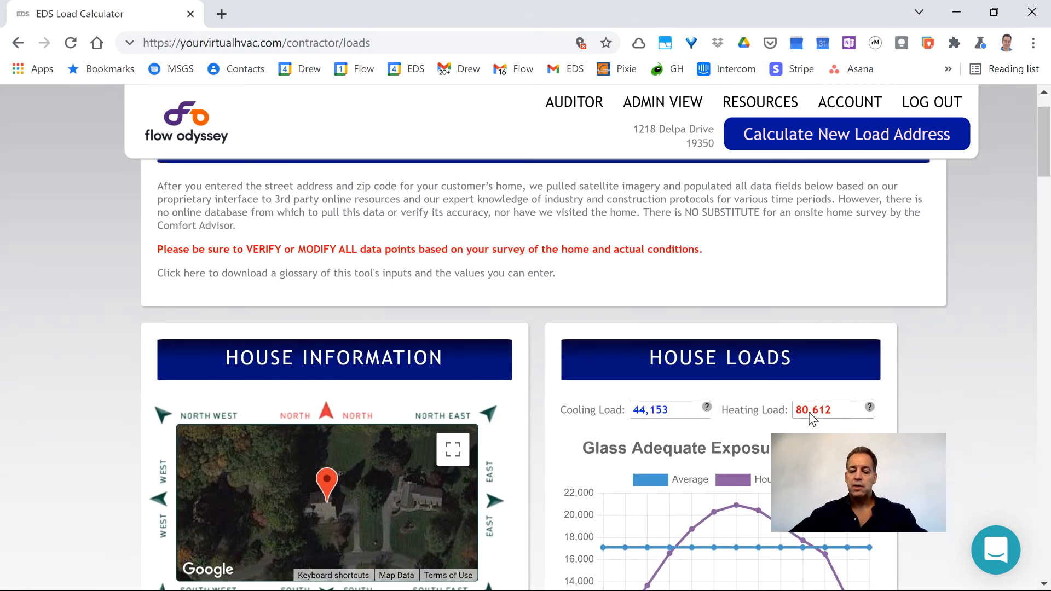
{"action": "scroll", "scroll_direction": "down", "scroll_amount": 3}
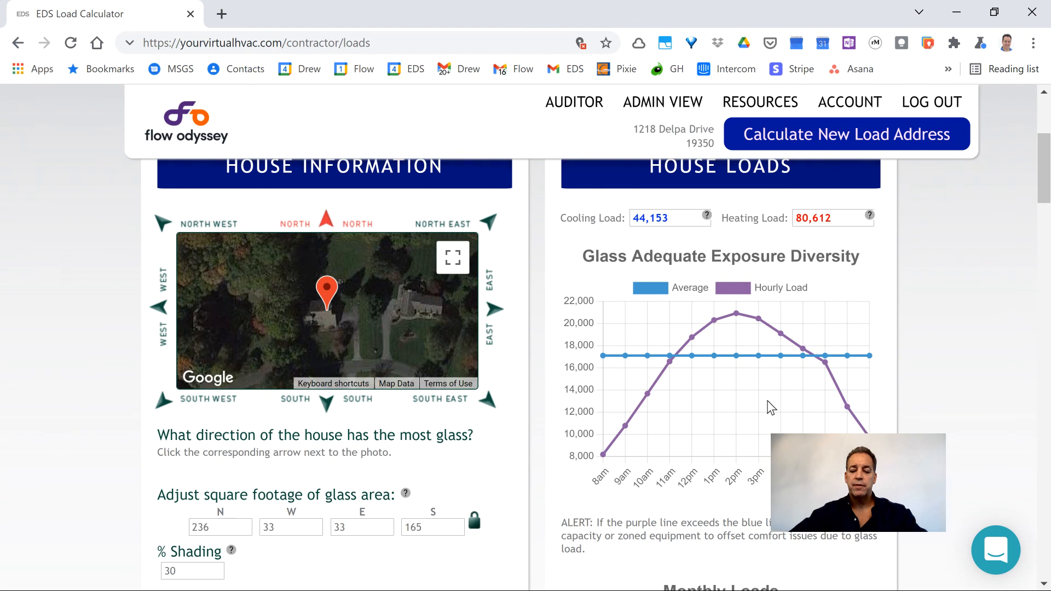
{"action": "scroll", "scroll_direction": "down", "scroll_amount": 3}
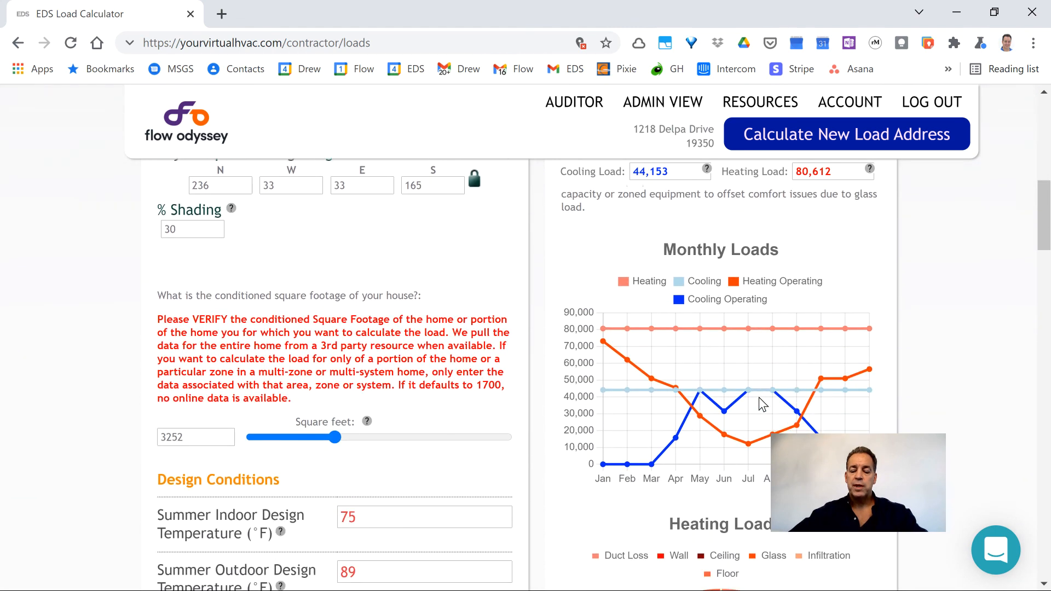
{"action": "scroll", "scroll_direction": "down", "scroll_amount": 3}
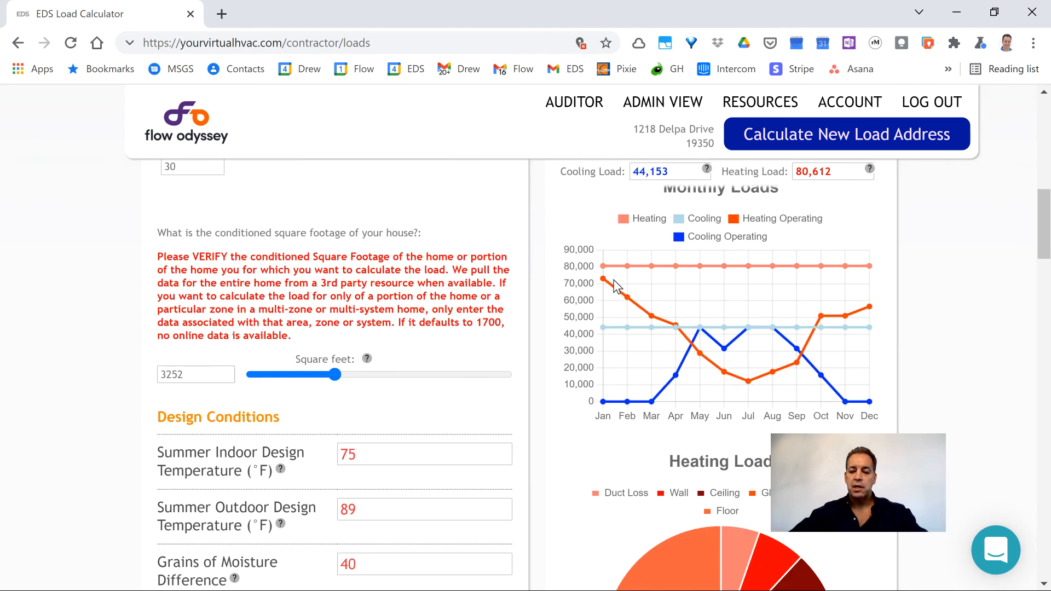
{"action": "mouse_move", "coordinate": [830, 334]}
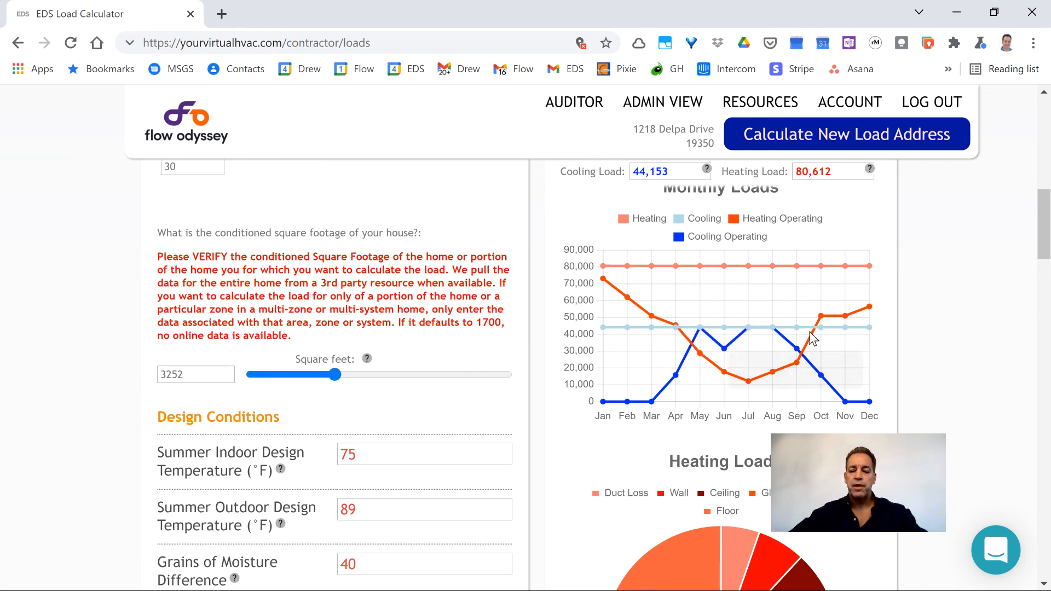
{"action": "mouse_move", "coordinate": [649, 405]}
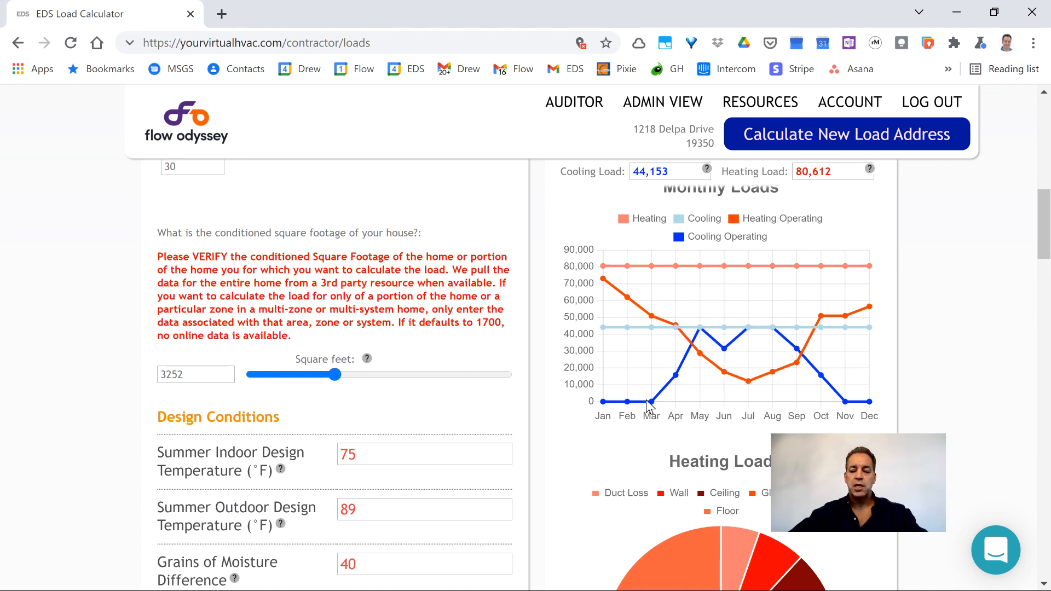
{"action": "scroll", "scroll_direction": "down", "scroll_amount": 3}
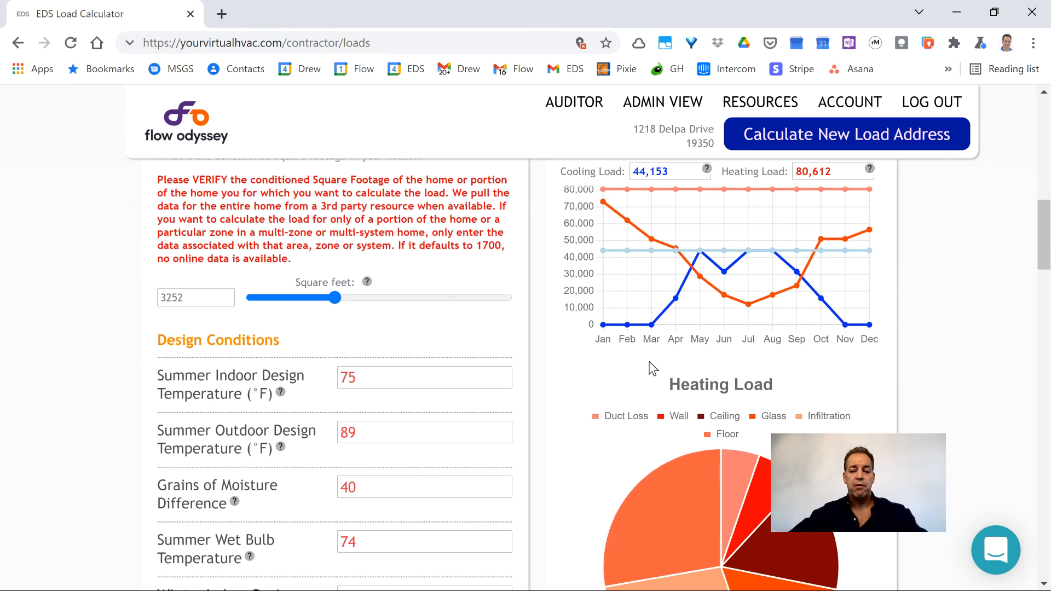
{"action": "scroll", "scroll_direction": "down", "scroll_amount": 3}
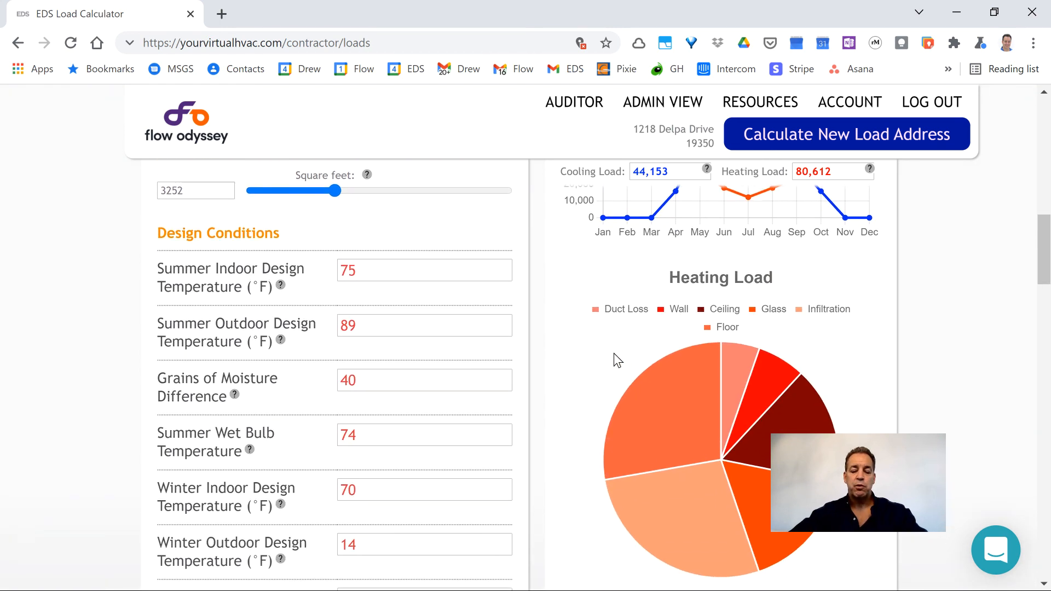
{"action": "scroll", "scroll_direction": "down", "scroll_amount": 3}
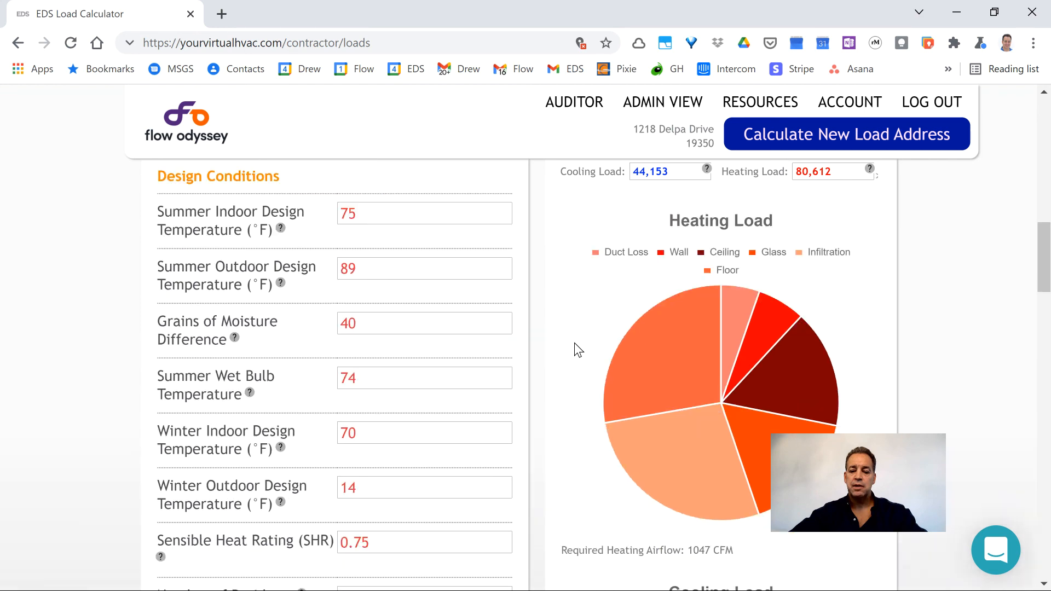
{"action": "scroll", "scroll_direction": "down", "scroll_amount": 3}
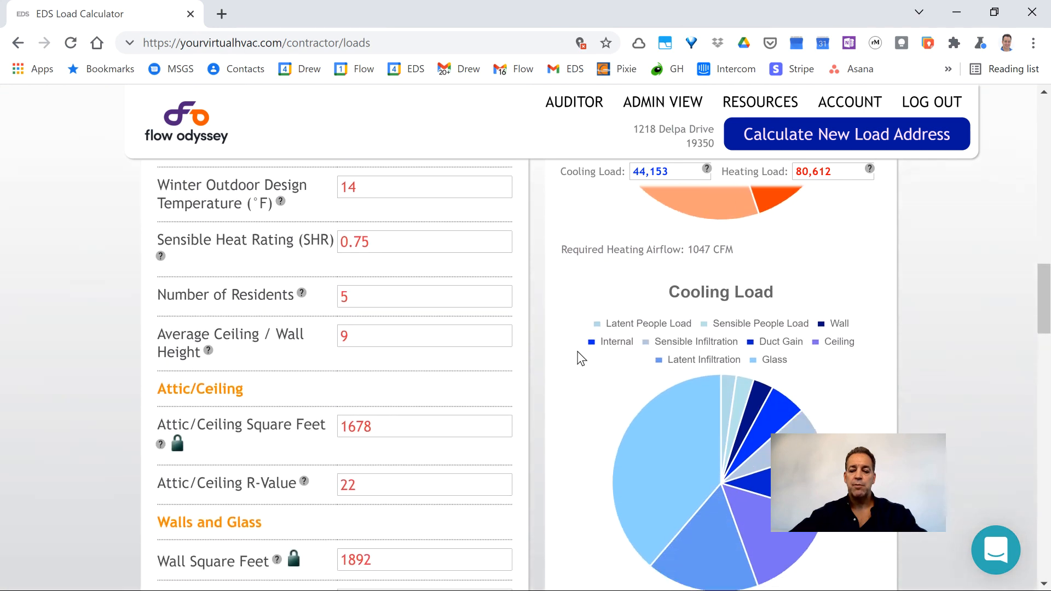
{"action": "scroll", "scroll_direction": "down", "scroll_amount": 3}
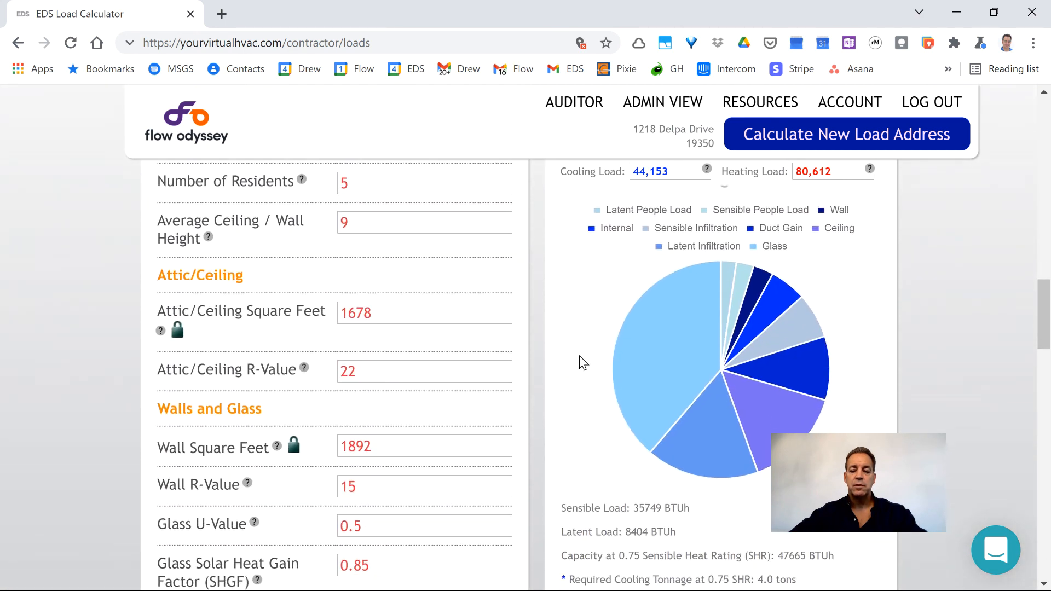